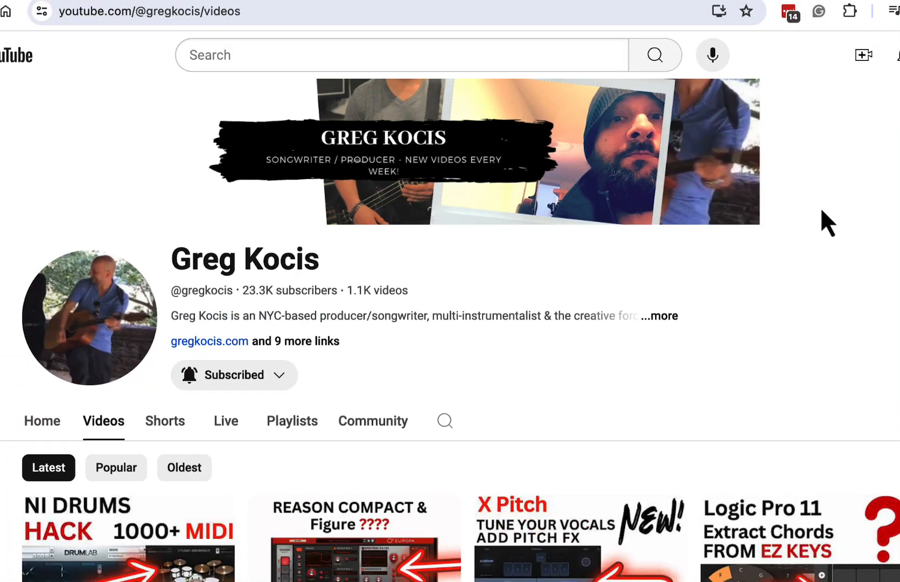
Browse through the Bass Player style menu without choosing a new style
scroll(down, 3)
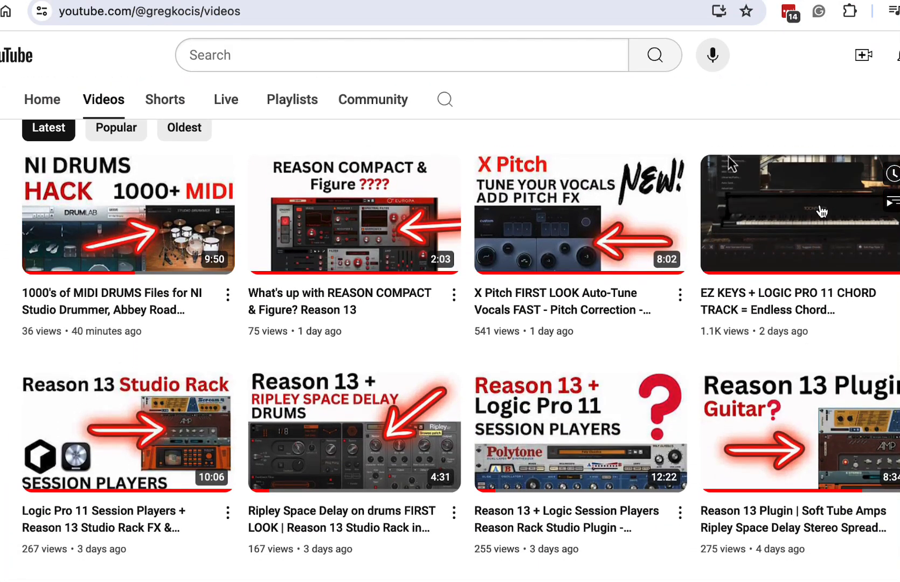
scroll(down, 3)
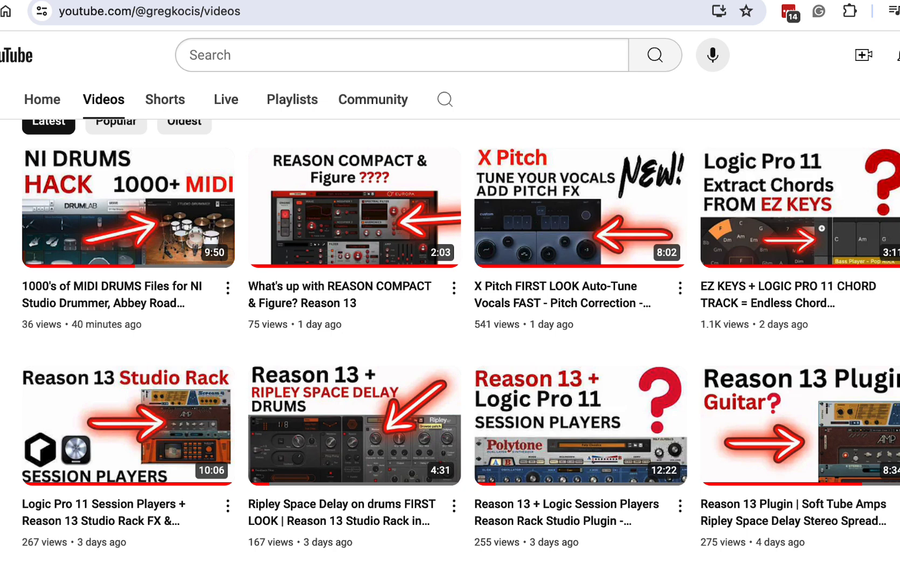
scroll(down, 3)
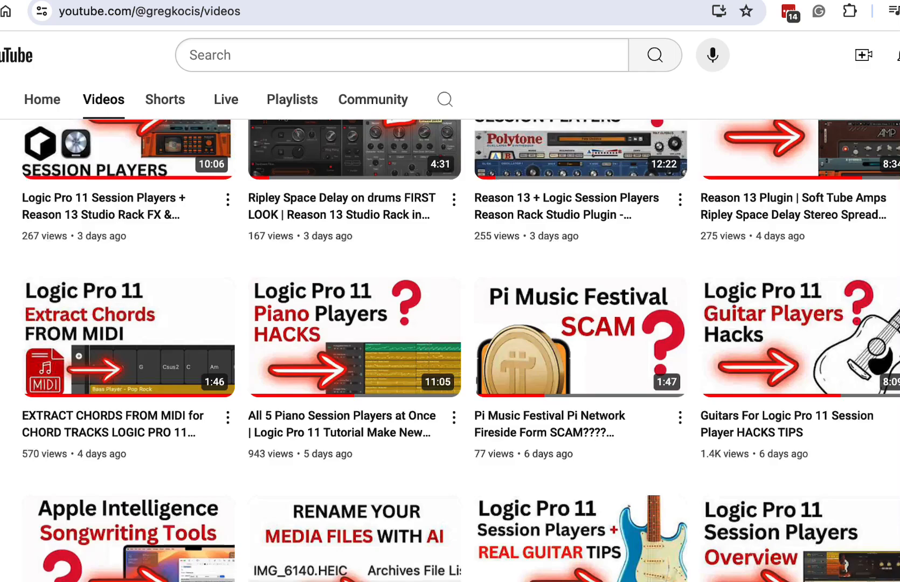
scroll(down, 3)
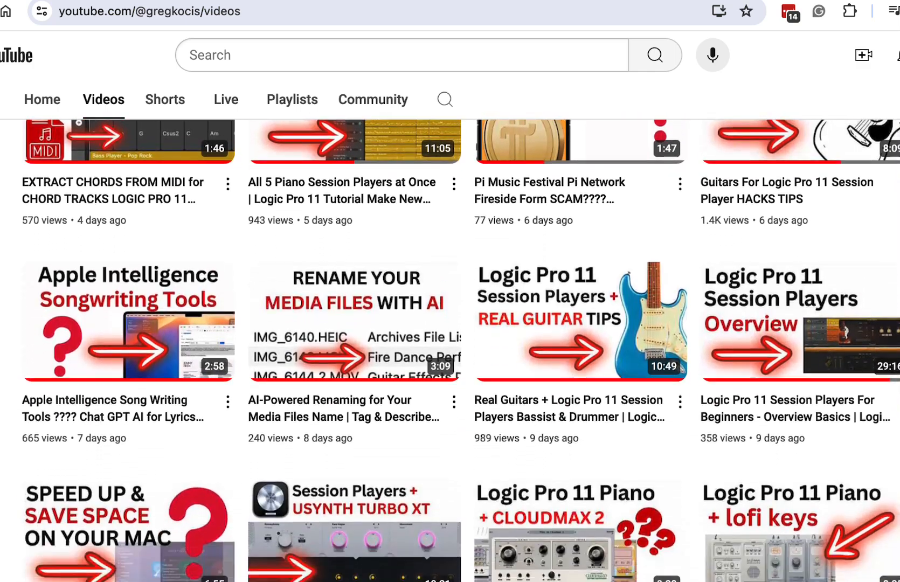
scroll(down, 3)
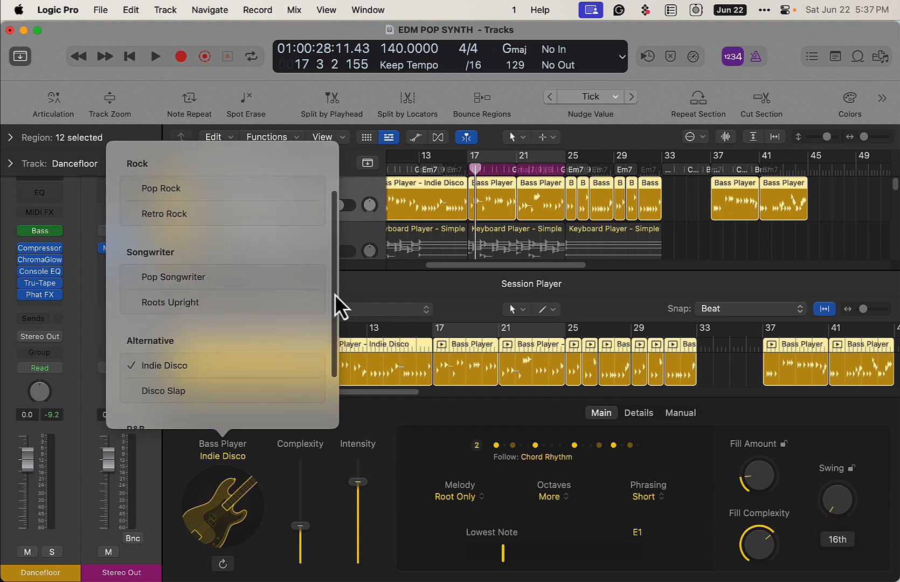
scroll(down, 3)
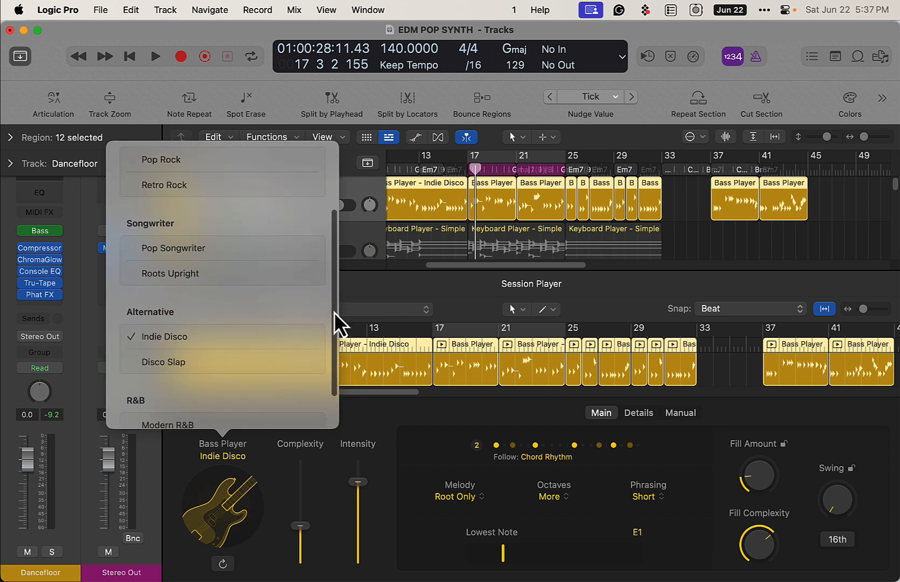
scroll(down, 3)
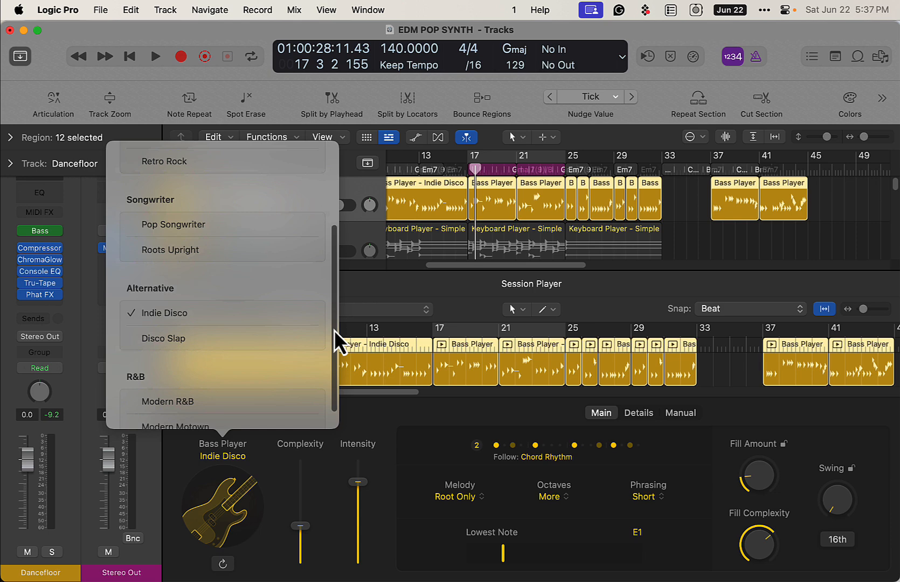
scroll(up, 3)
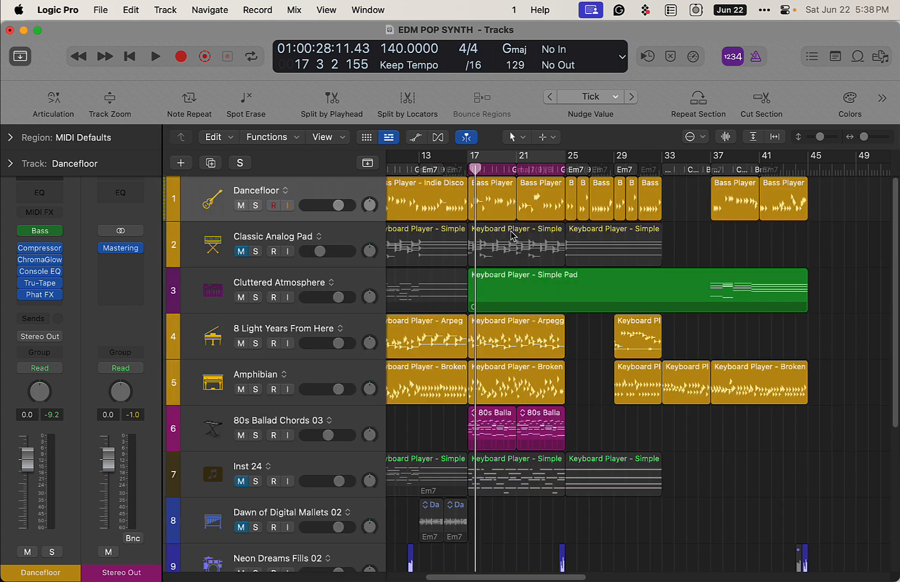
Play the EDM Pop Synth arrangement through to about bar 34 and stop
click(155, 56)
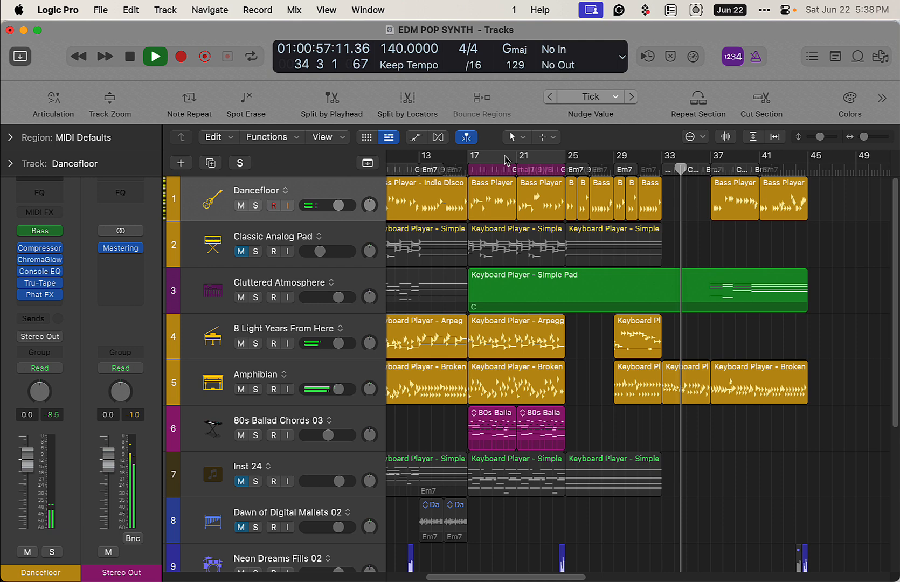
click(130, 56)
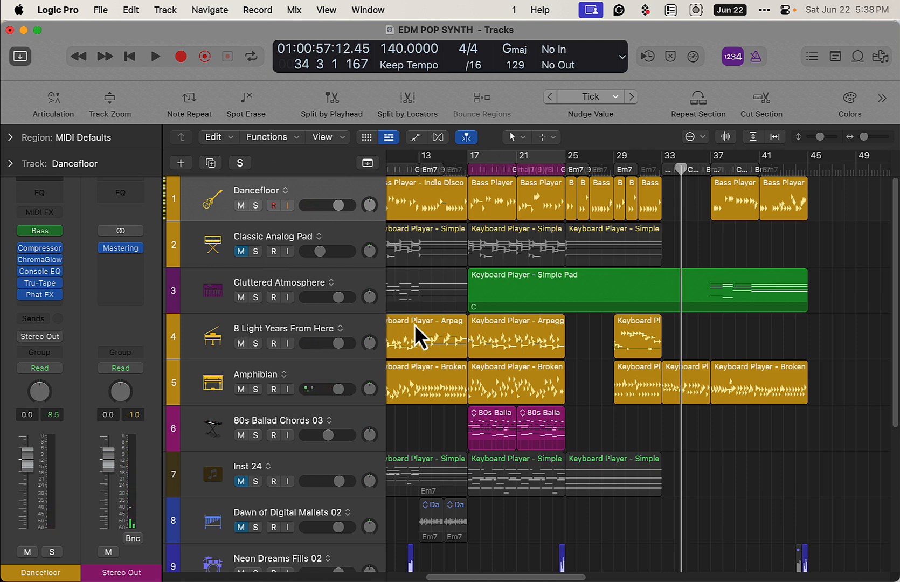
Select the Dancefloor bass track and duplicate it with its ES M instrument settings
click(281, 329)
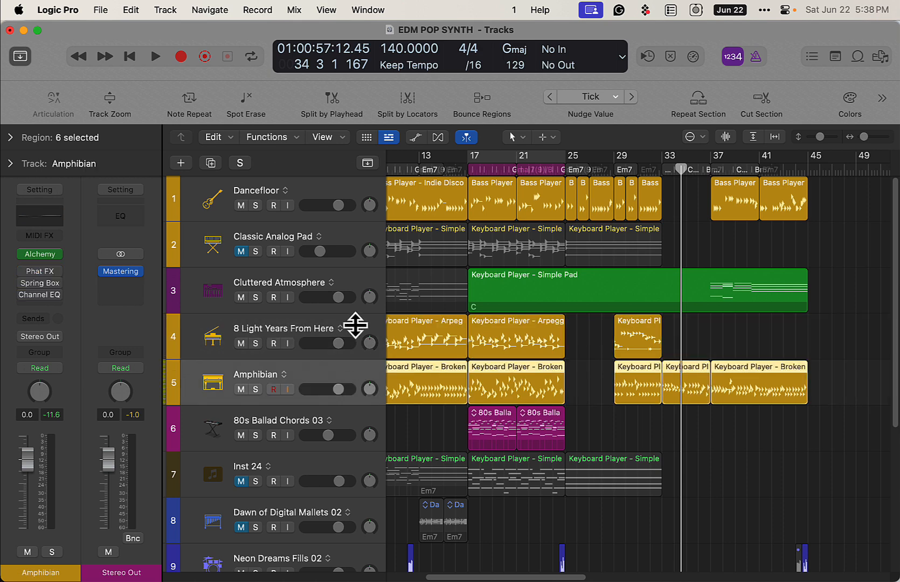
click(281, 337)
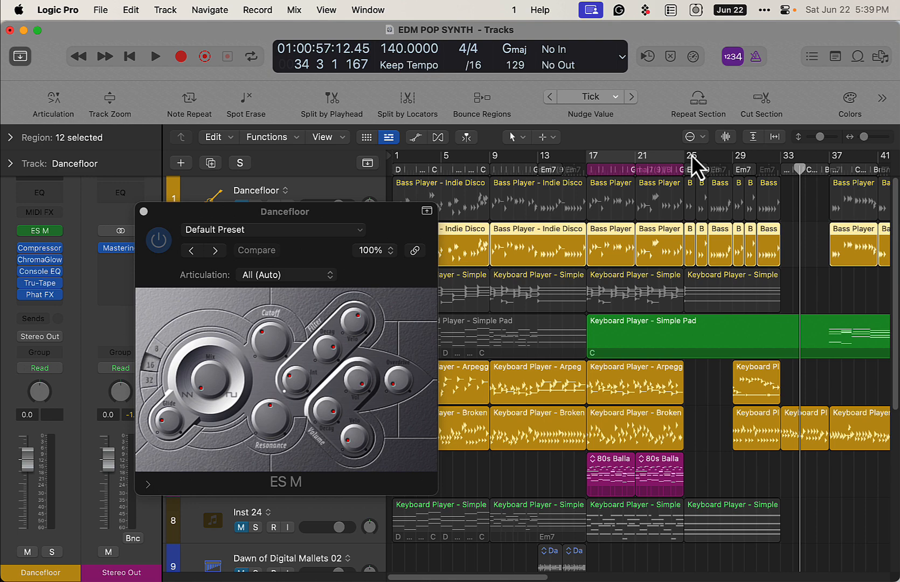
Enable Cycle, audition the duplicated bass track's ES M sound, and close the ES M window
click(251, 56)
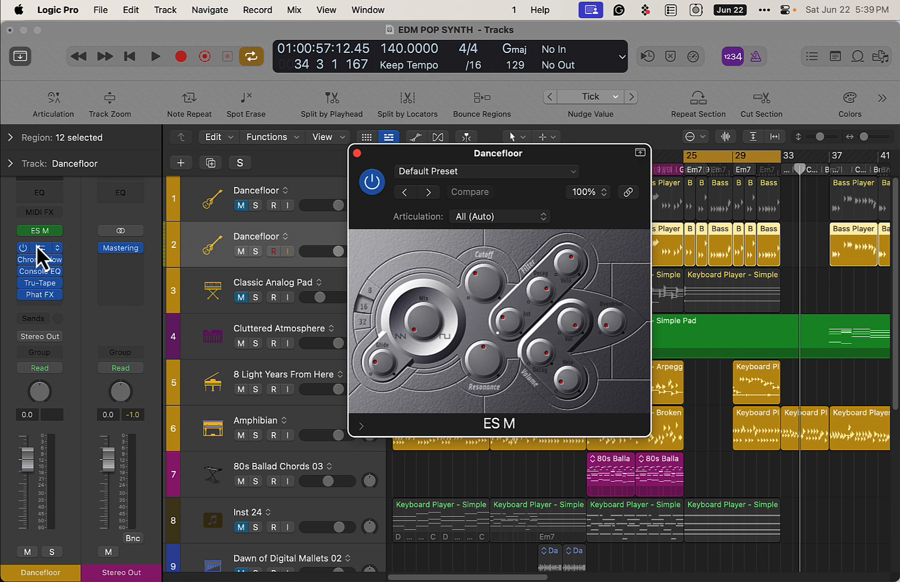
mouse_move(94, 300)
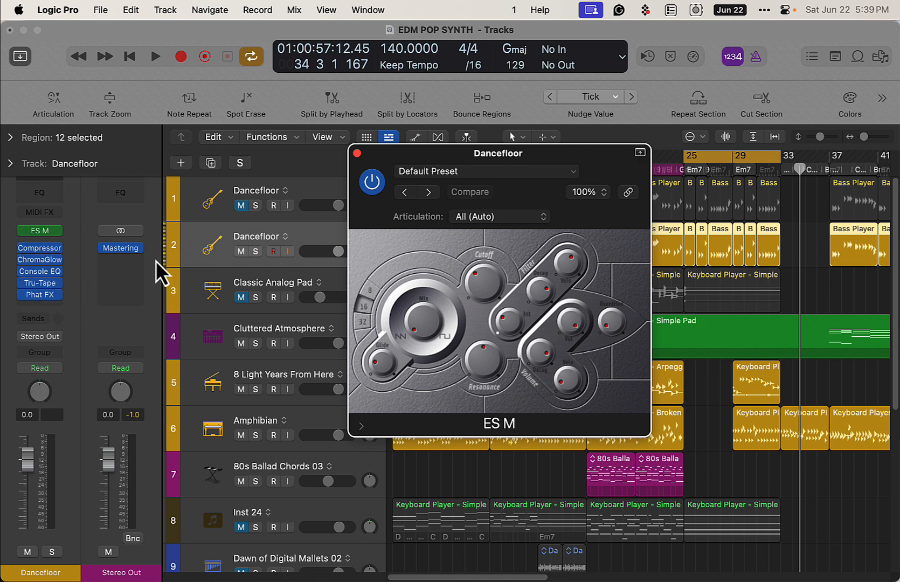
click(156, 56)
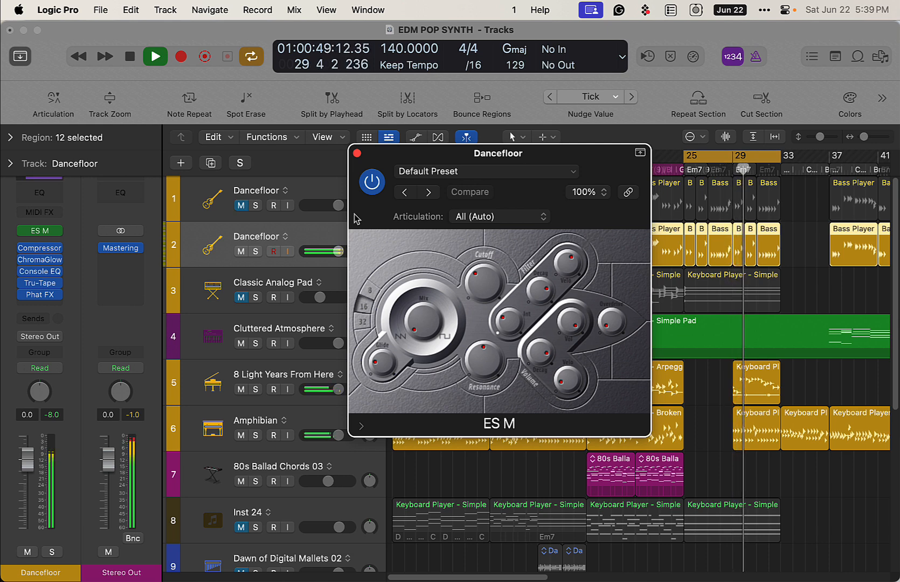
click(156, 56)
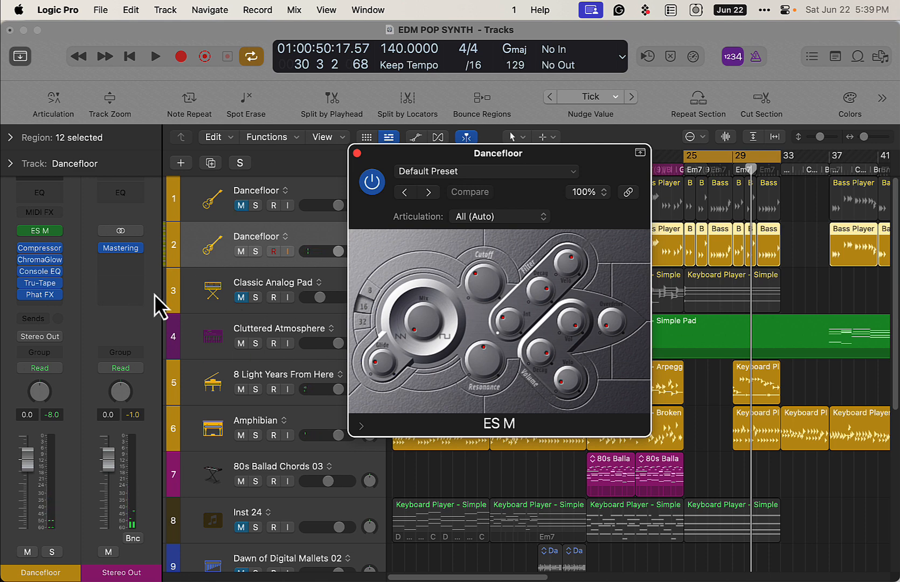
mouse_move(463, 333)
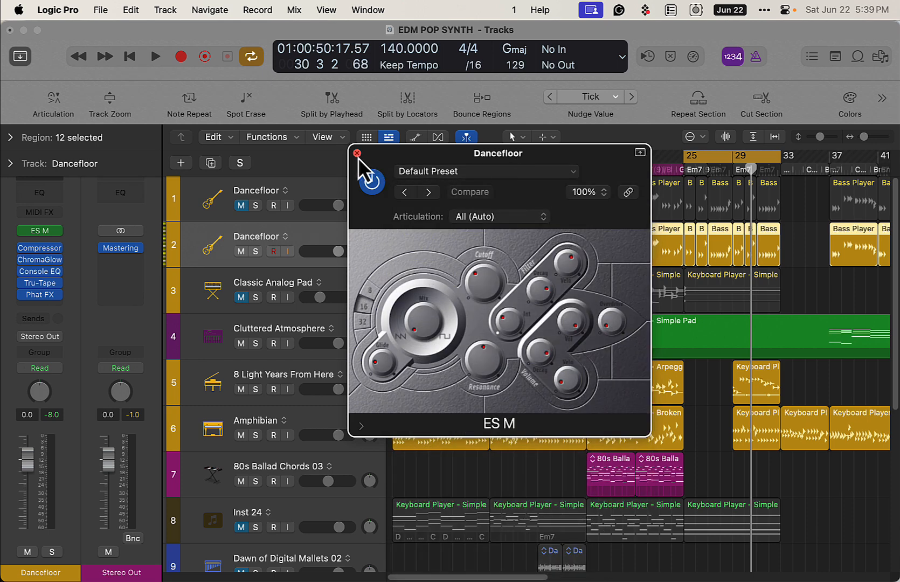
click(357, 154)
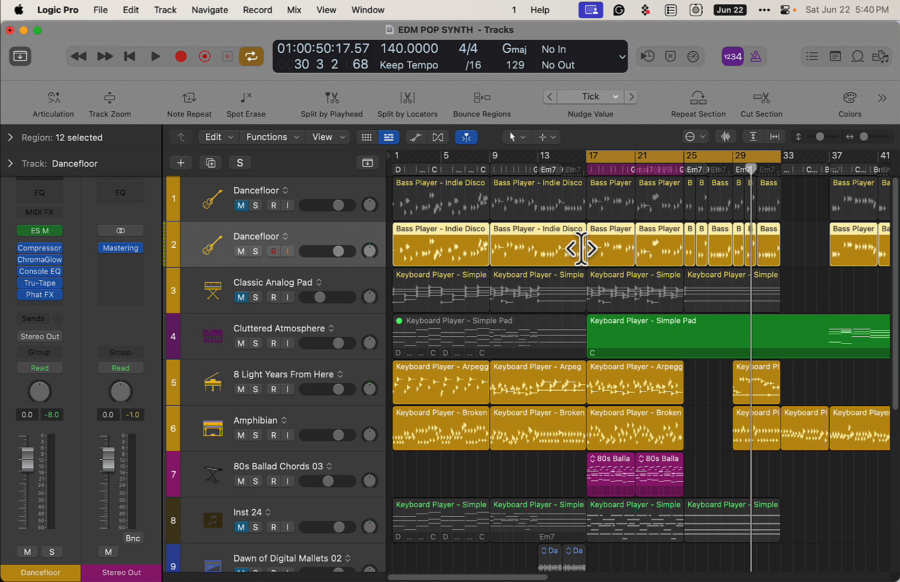
mouse_move(621, 302)
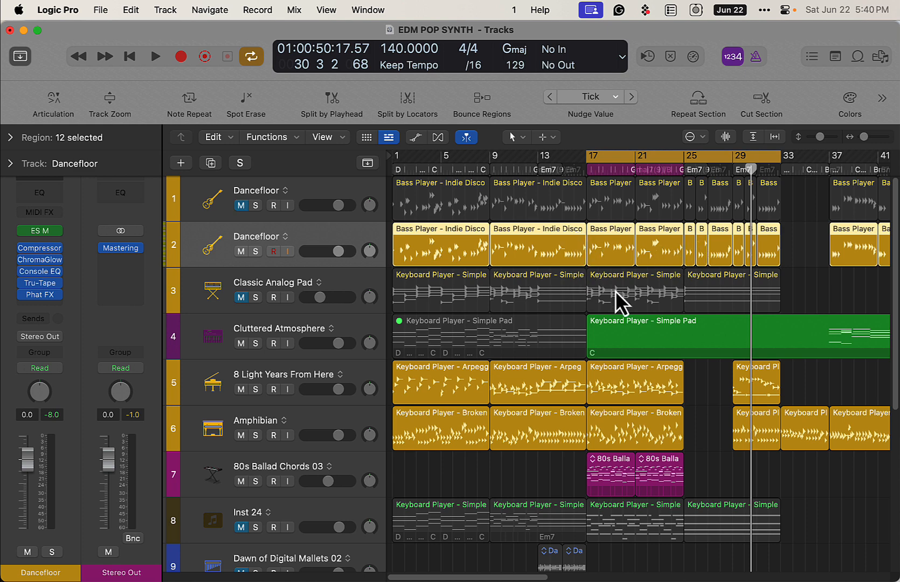
mouse_move(854, 314)
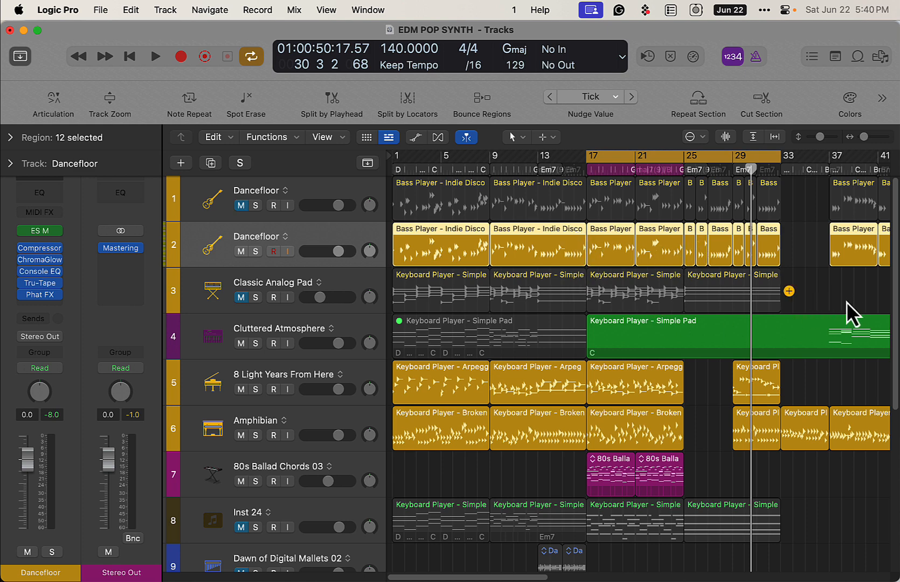
Select the second Dancefloor track's regions and audition its Indie Disco part in the Session Player editor
click(537, 248)
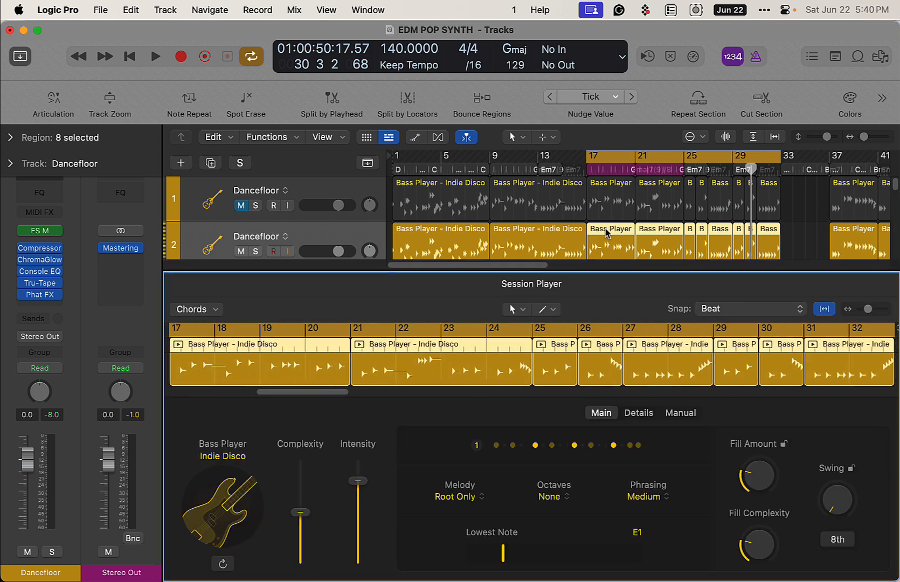
mouse_move(620, 572)
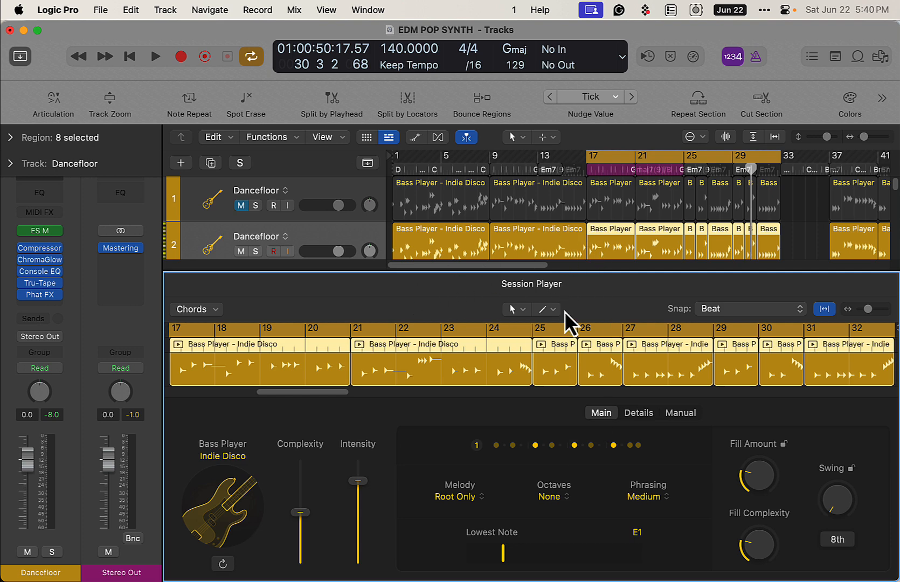
mouse_move(275, 285)
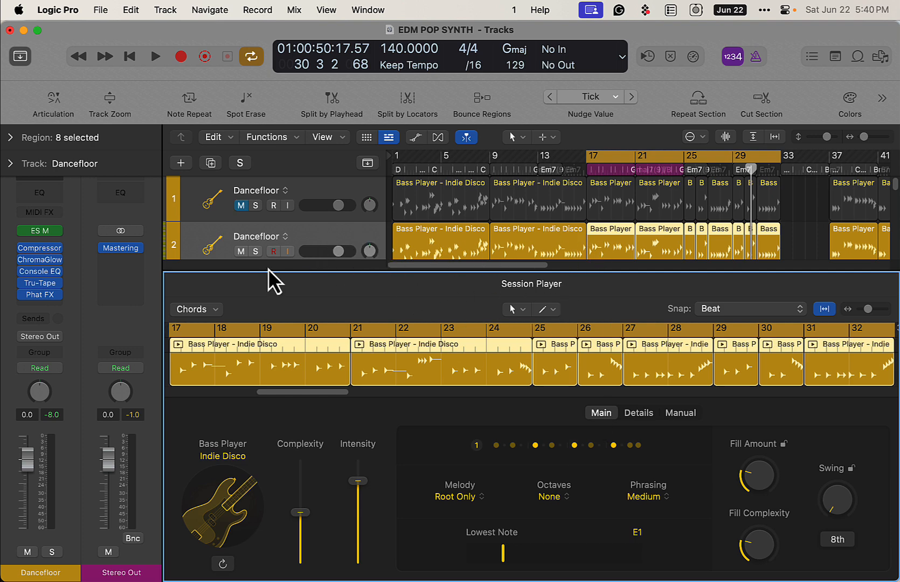
click(155, 56)
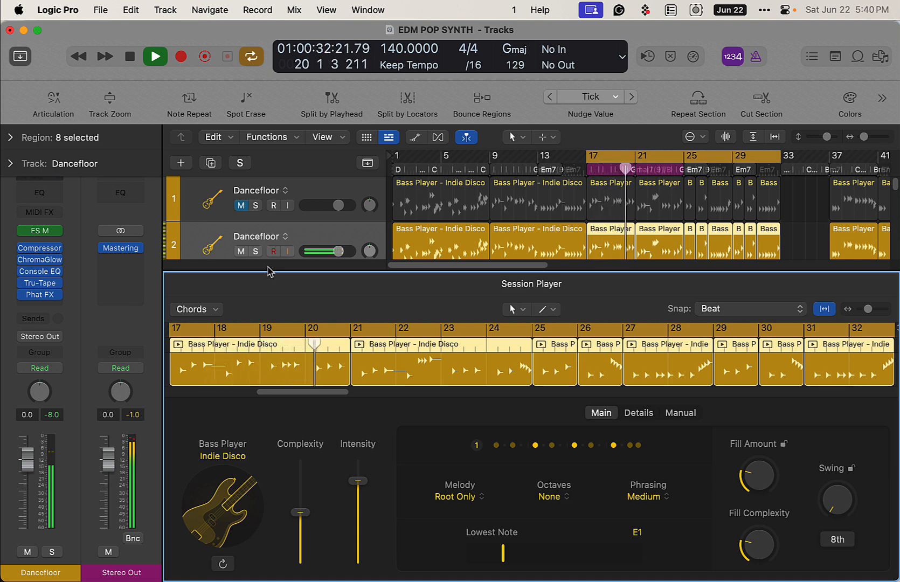
click(129, 56)
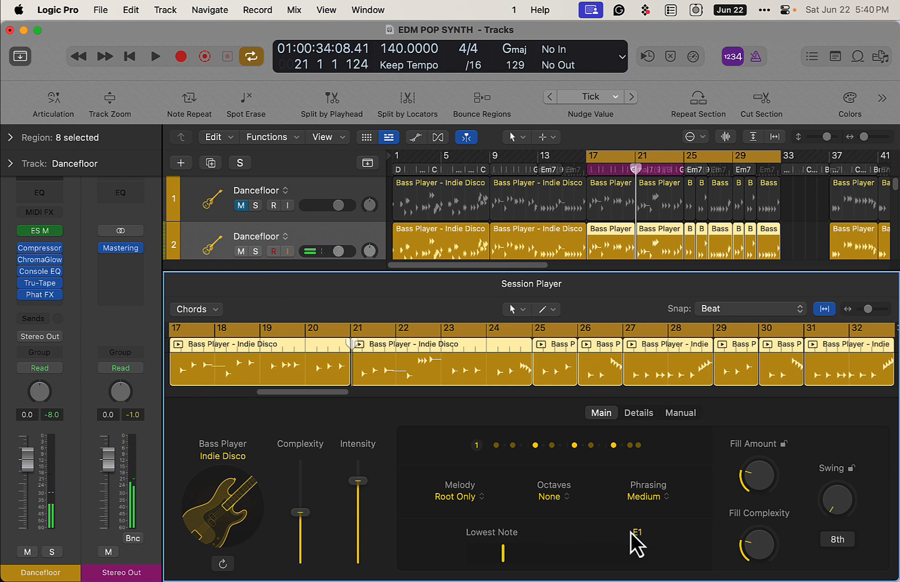
click(639, 412)
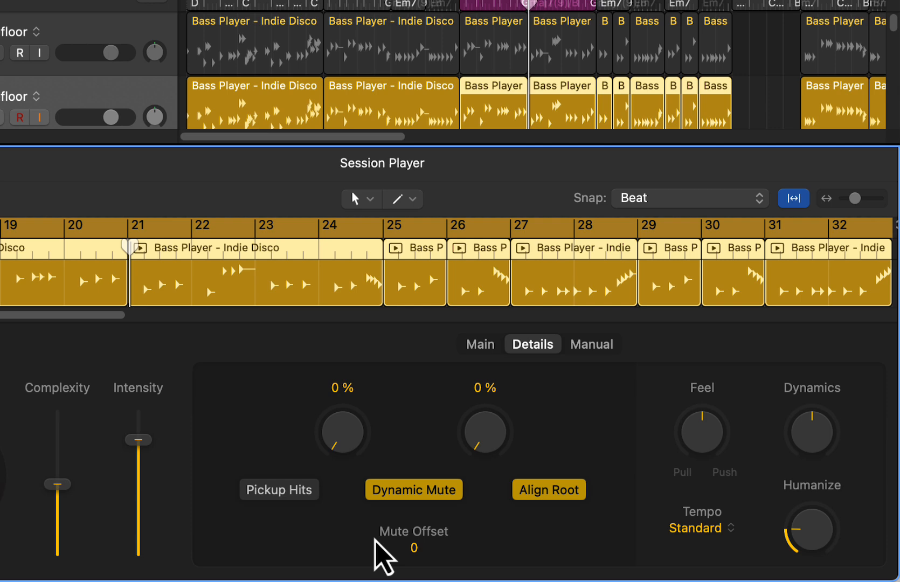
mouse_move(273, 454)
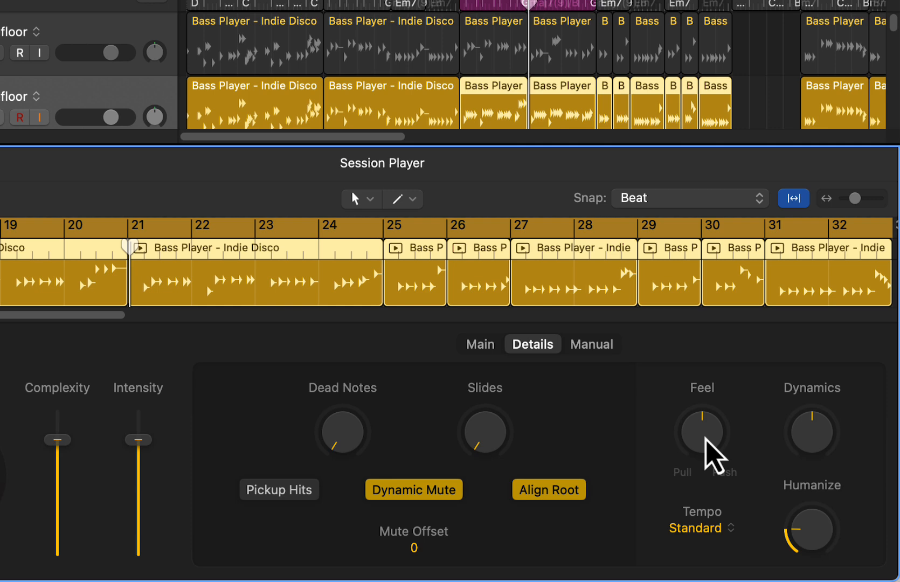
mouse_move(569, 488)
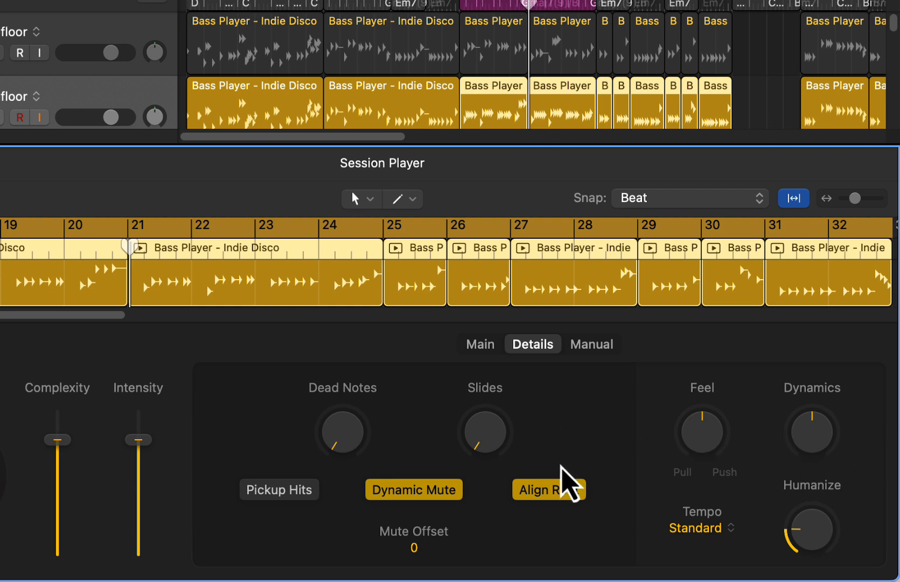
mouse_move(503, 370)
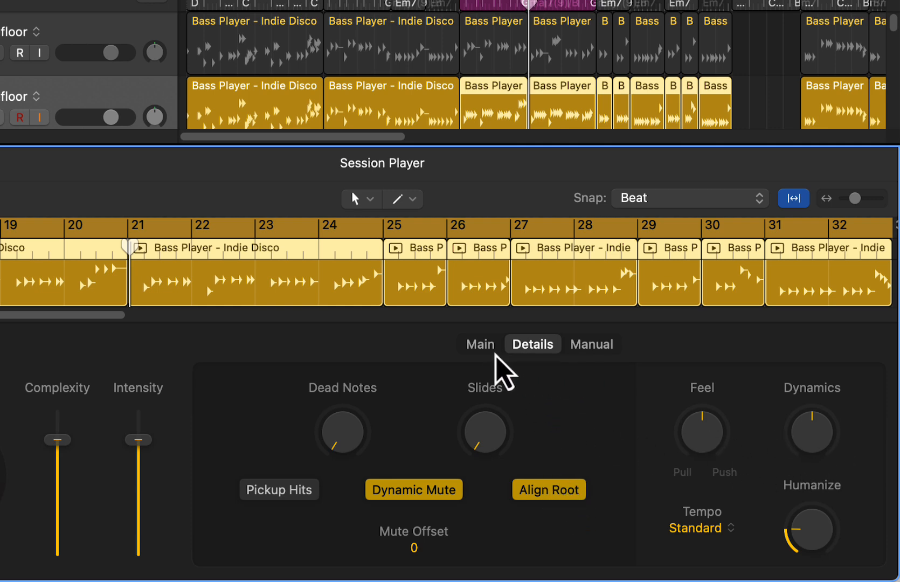
Return from the Session Player details to the bass player's Main settings
click(480, 344)
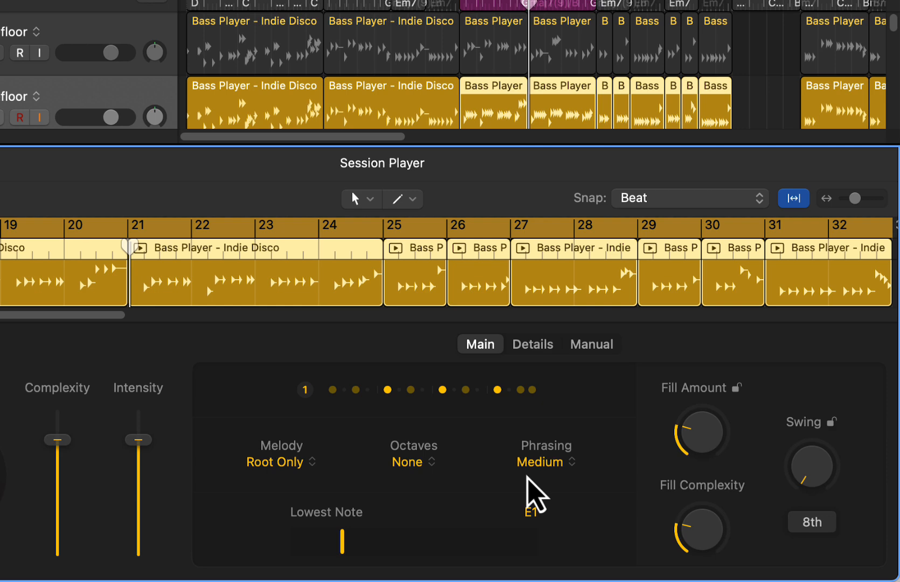
Try Short, Medium and Long phrasing for the bass and settle on Short
click(544, 462)
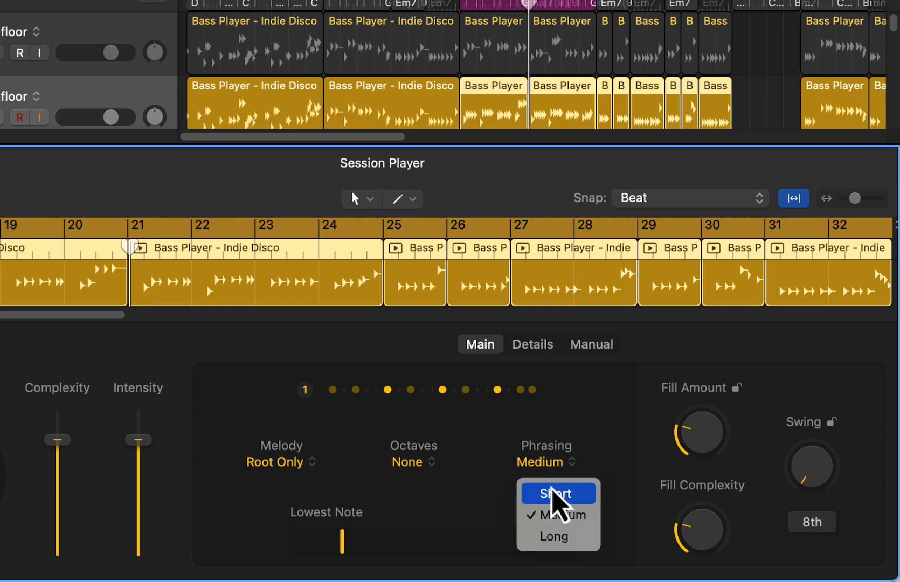
click(556, 494)
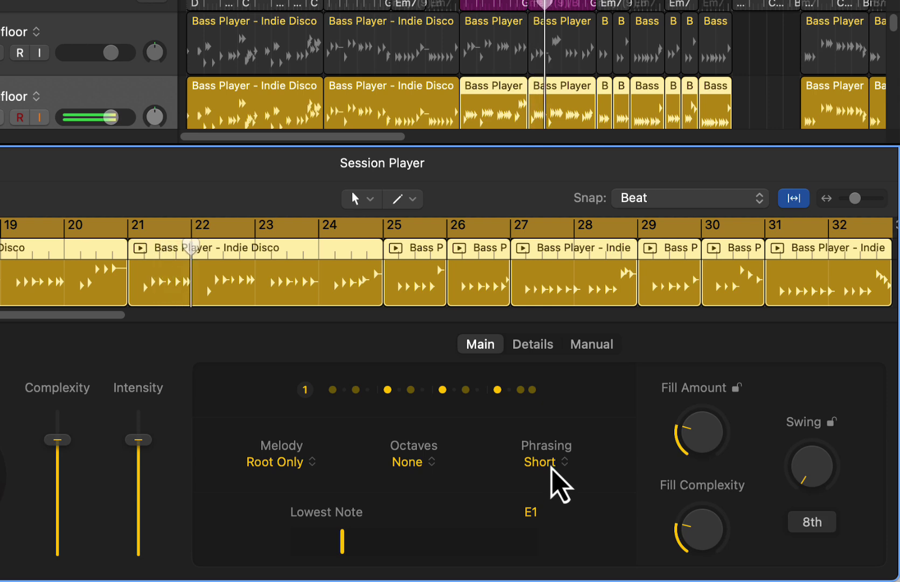
click(543, 463)
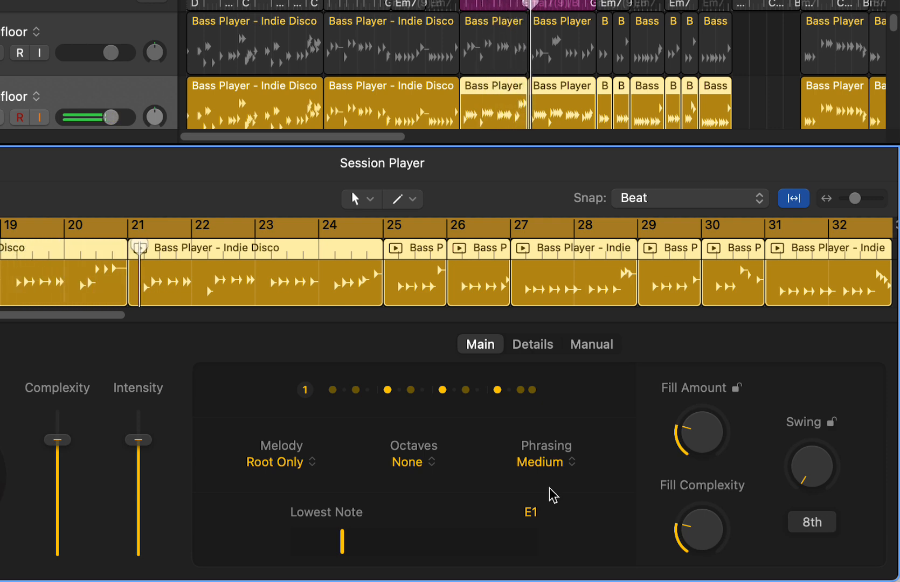
click(545, 463)
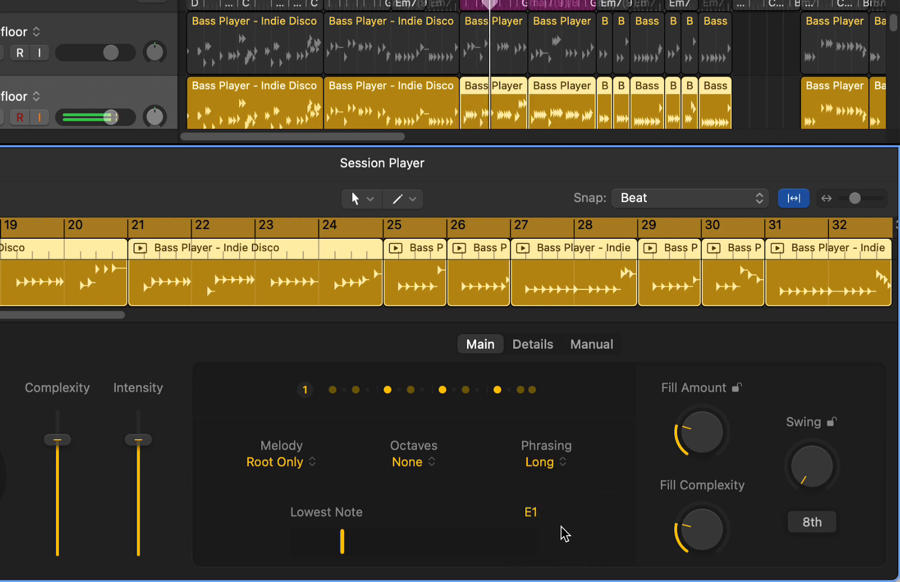
click(545, 463)
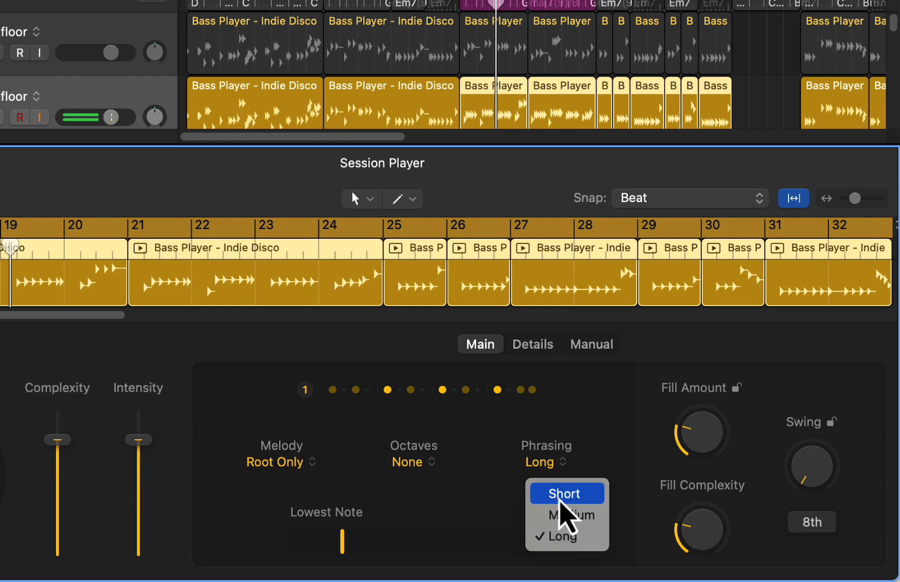
click(566, 494)
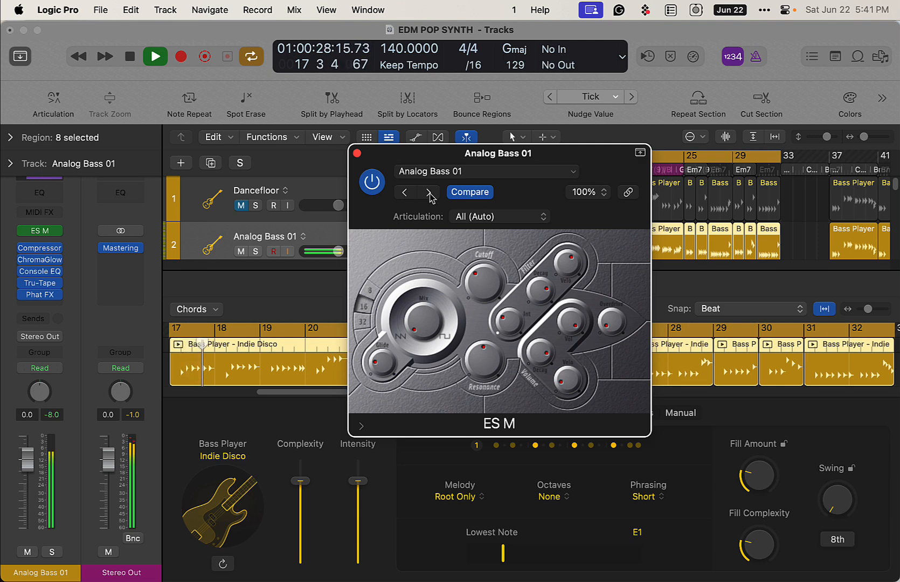
Step the ES M synth forward two presets toward Analog Bass 02
click(428, 192)
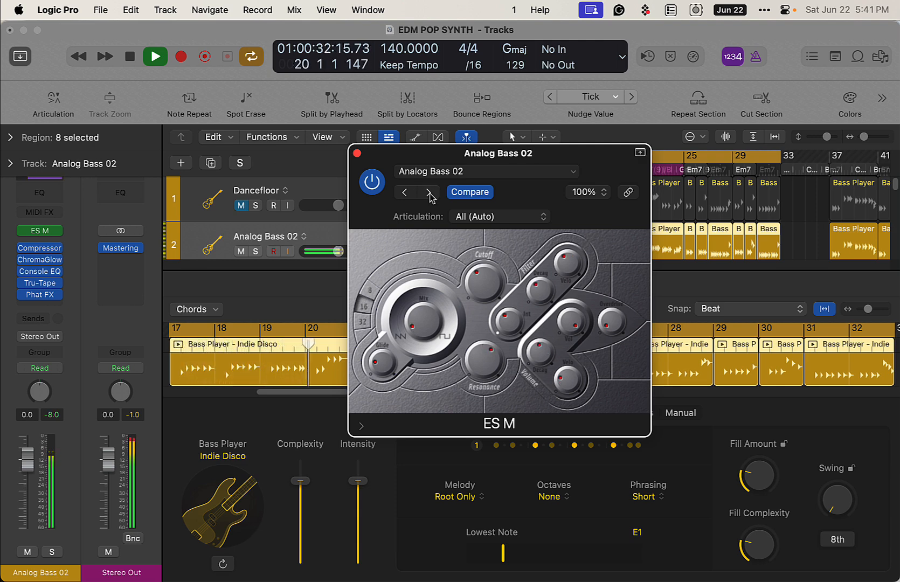
click(429, 192)
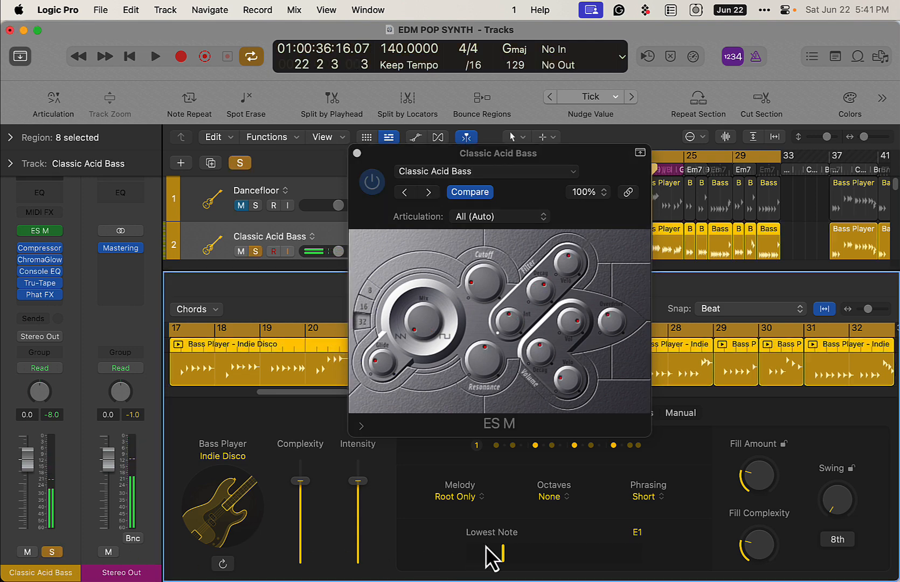
Raise the Classic Acid Bass part's lowest note from E1 to E2
click(154, 56)
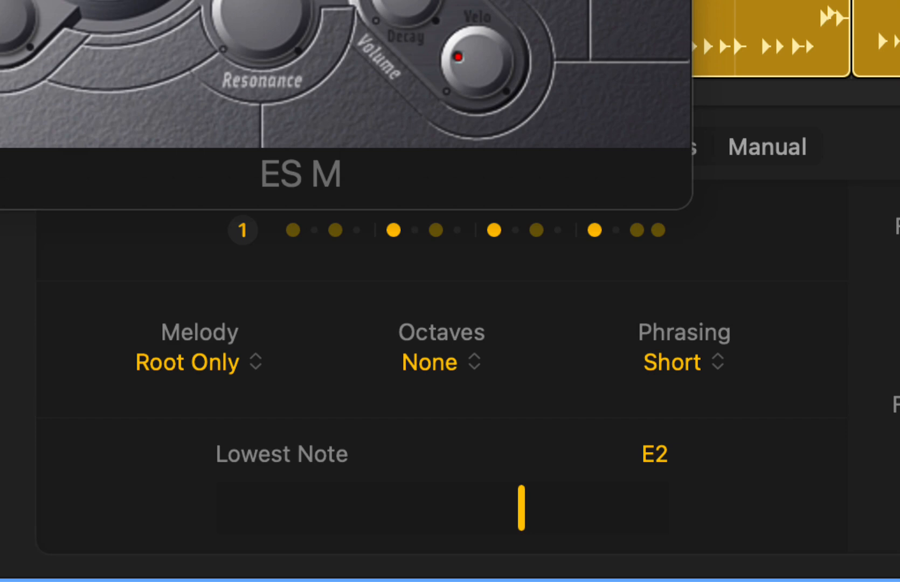
mouse_move(617, 526)
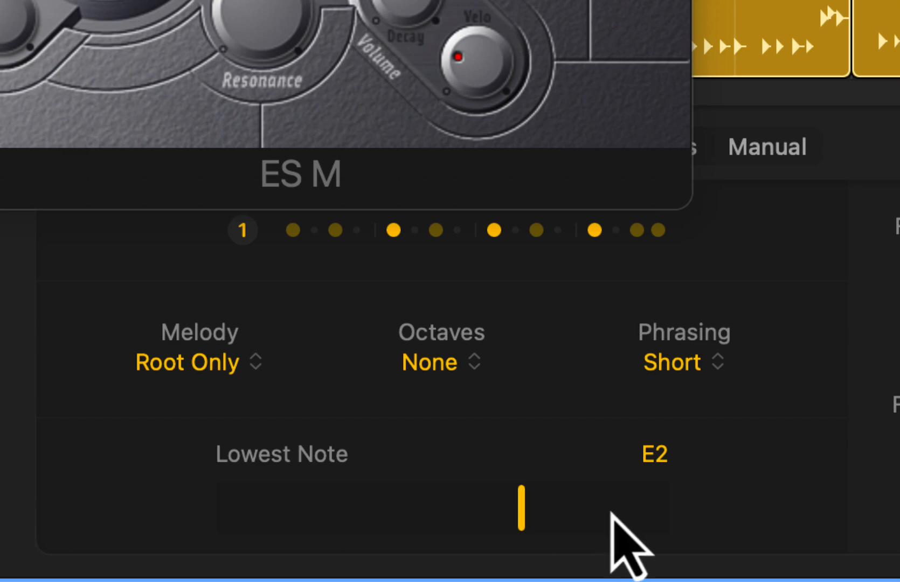
mouse_move(697, 416)
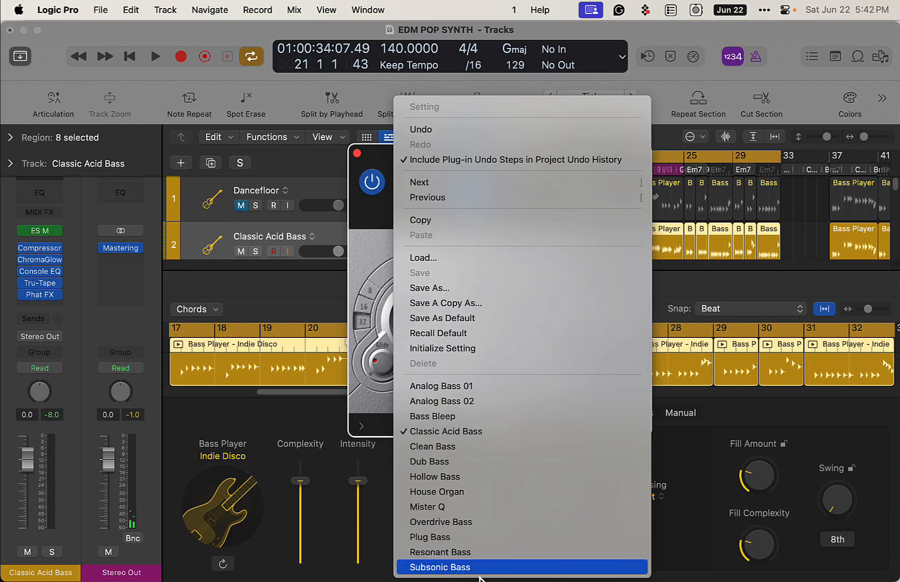
Load the Clean Bass preset in ES M and increase the bass's fill amount
click(433, 446)
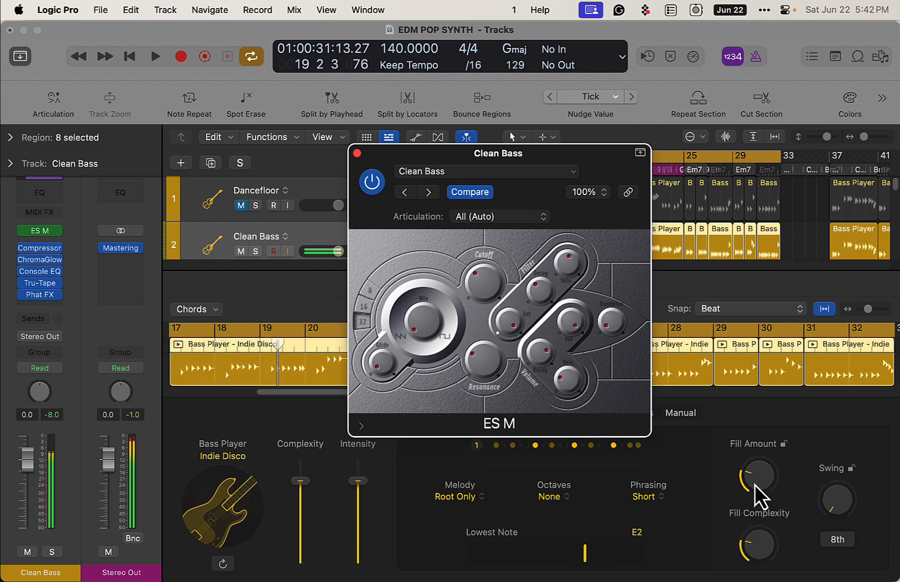
click(155, 56)
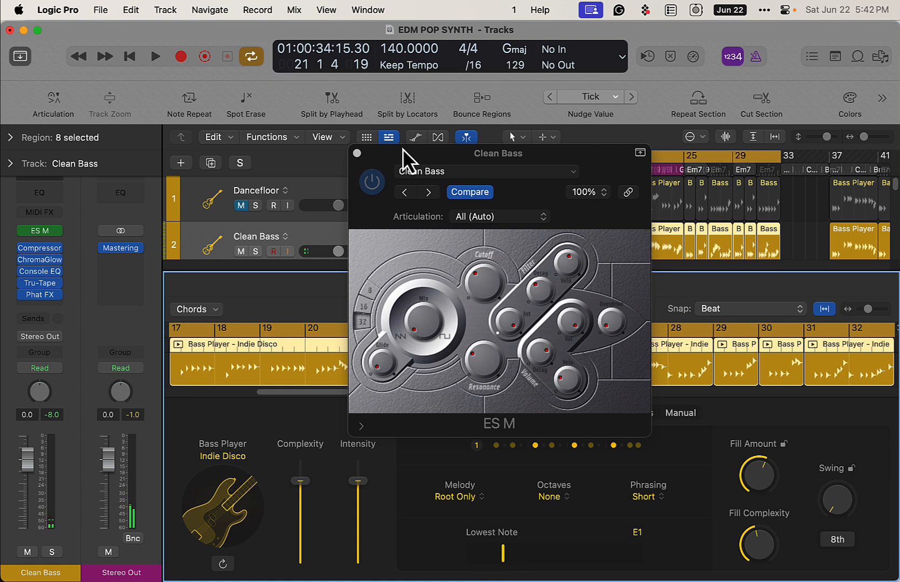
Replace ES M with Alchemy (Stereo) on the bass track and filter its presets to Bass
click(39, 231)
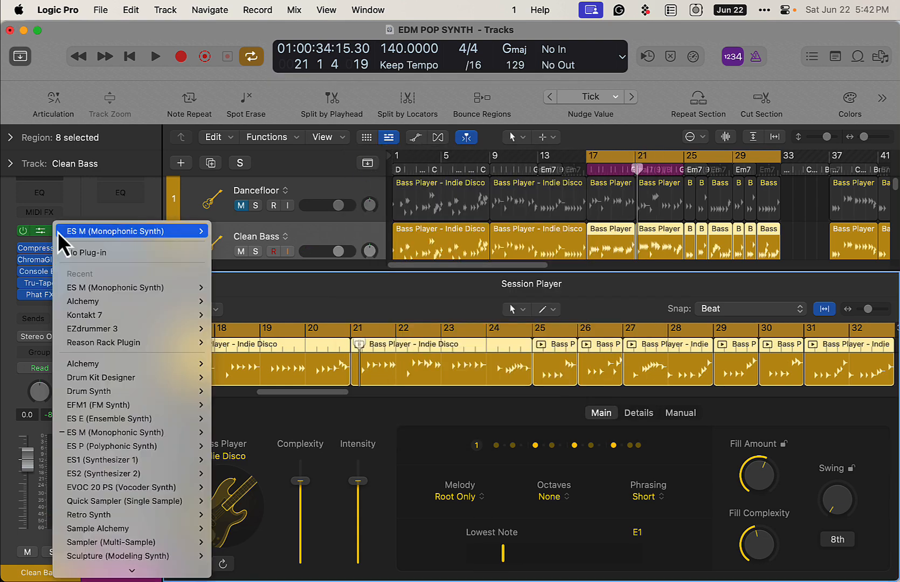
mouse_move(82, 301)
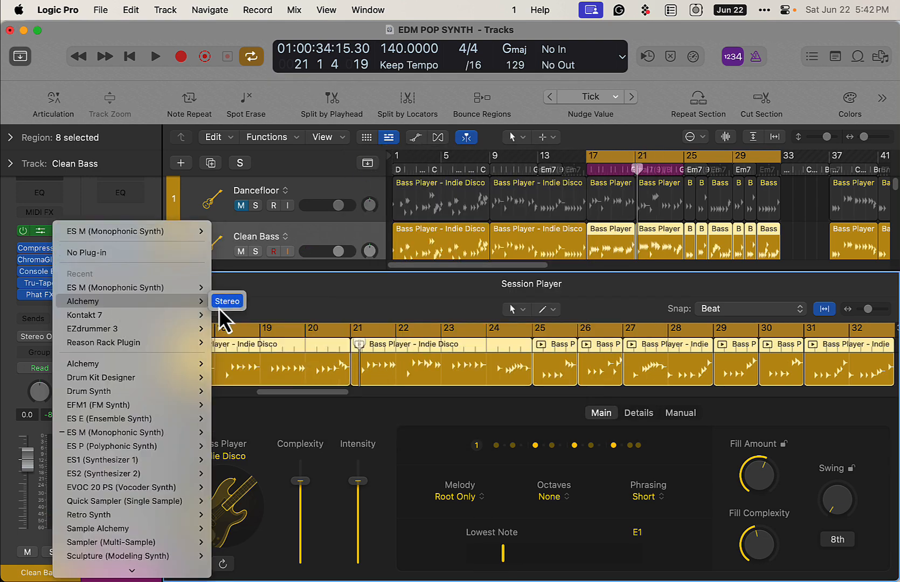
click(83, 301)
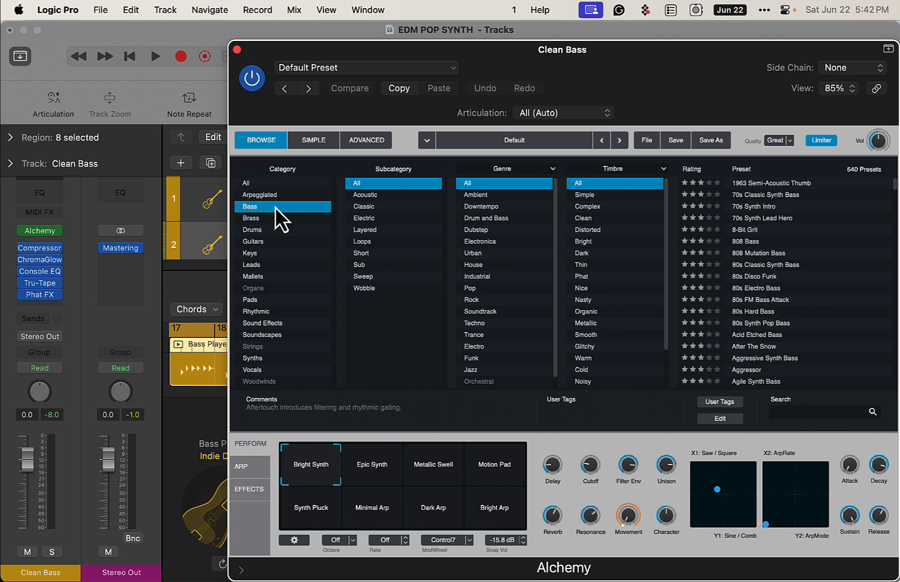
click(767, 196)
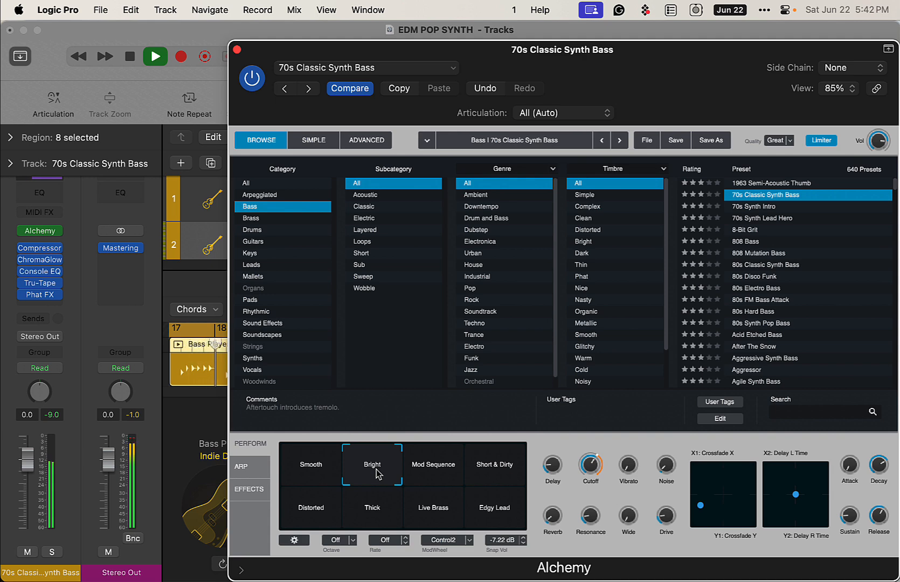
Audition the Live Brass and Thick variations of 70s Classic Synth Bass, then settle on Smooth
click(433, 508)
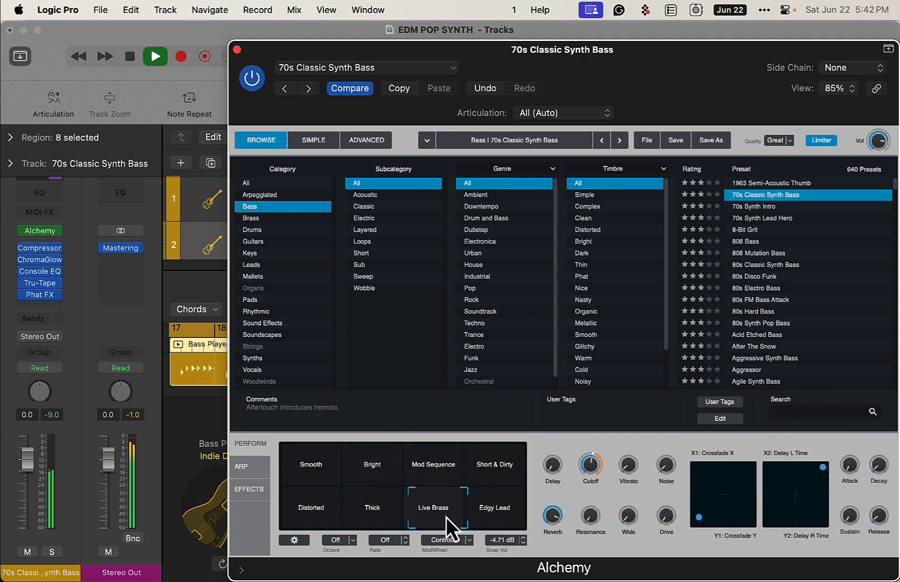
click(372, 508)
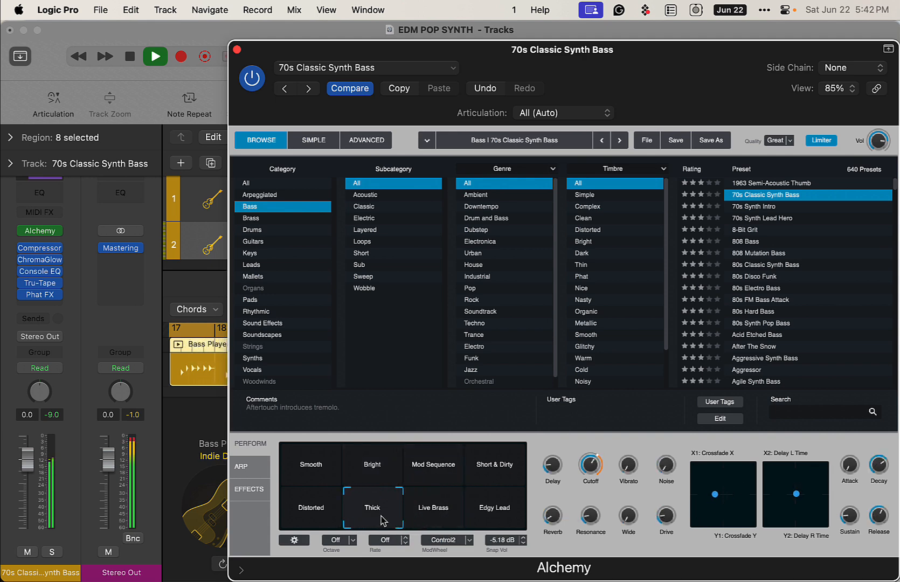
click(311, 464)
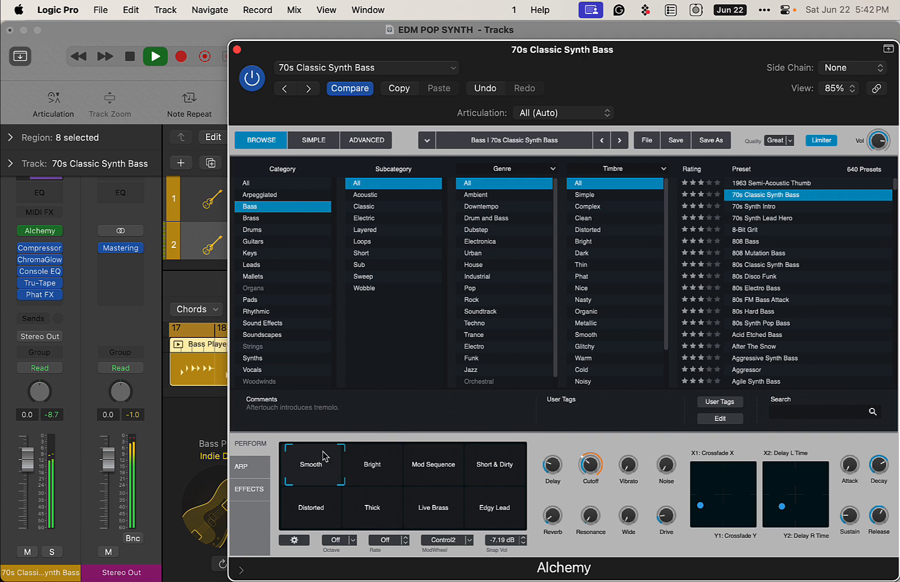
click(52, 552)
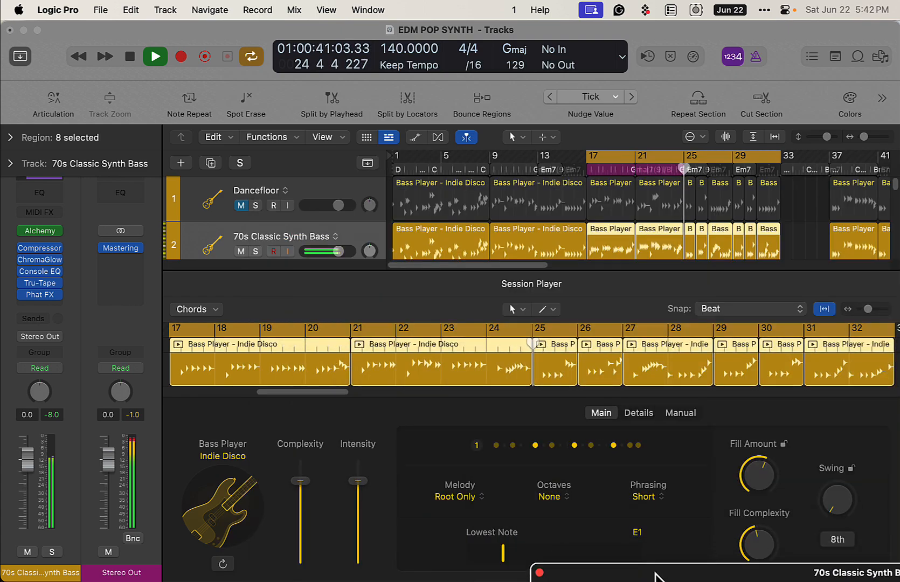
Audition the Bright and Mod Sequence snapshots in Alchemy and keep Short & Dirty
click(39, 231)
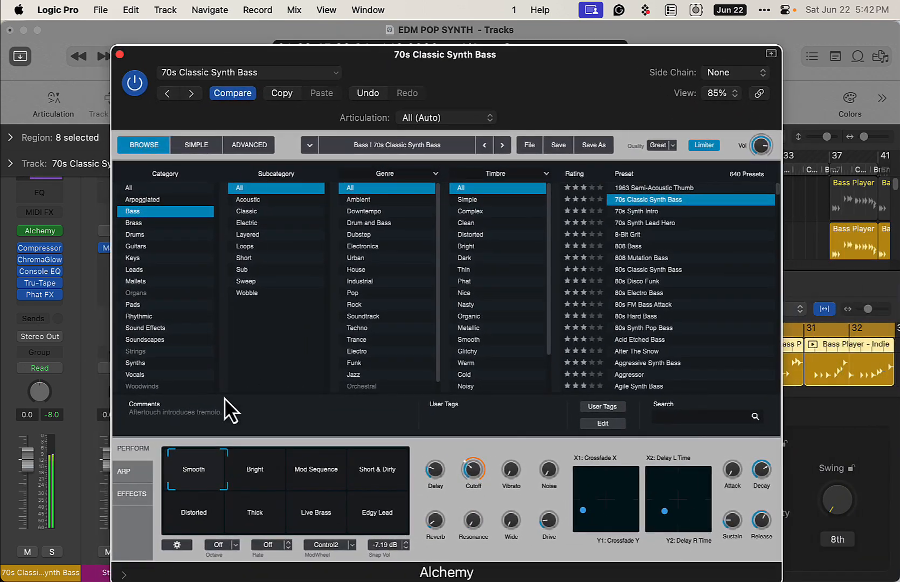
click(255, 470)
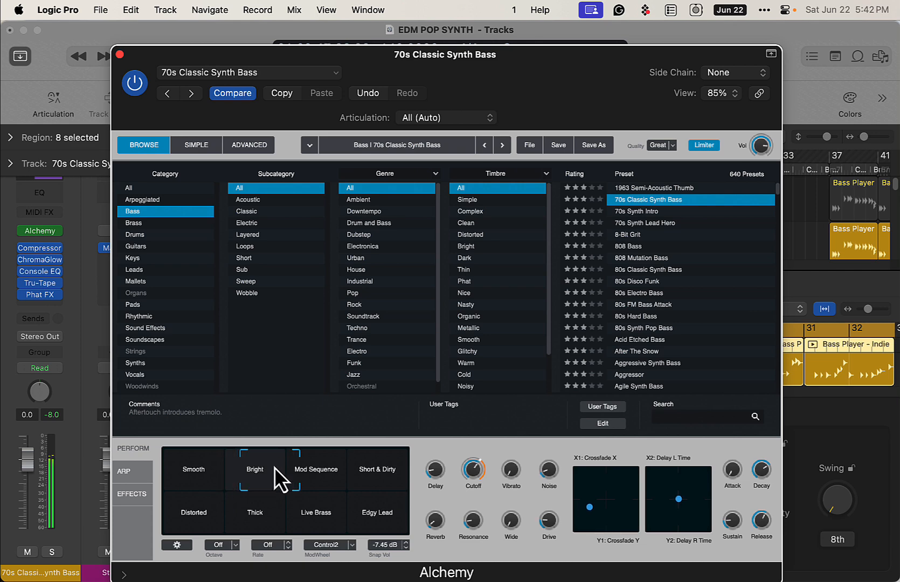
click(315, 470)
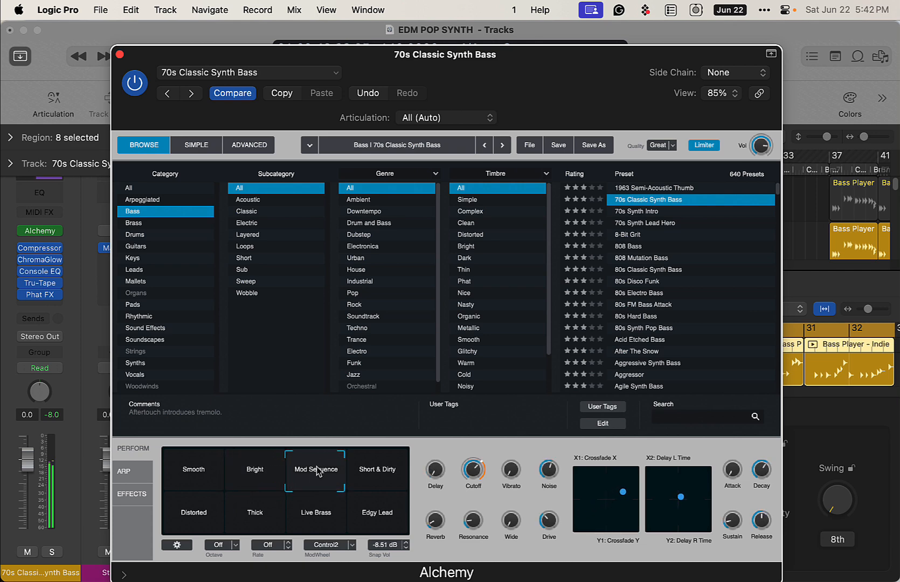
click(377, 469)
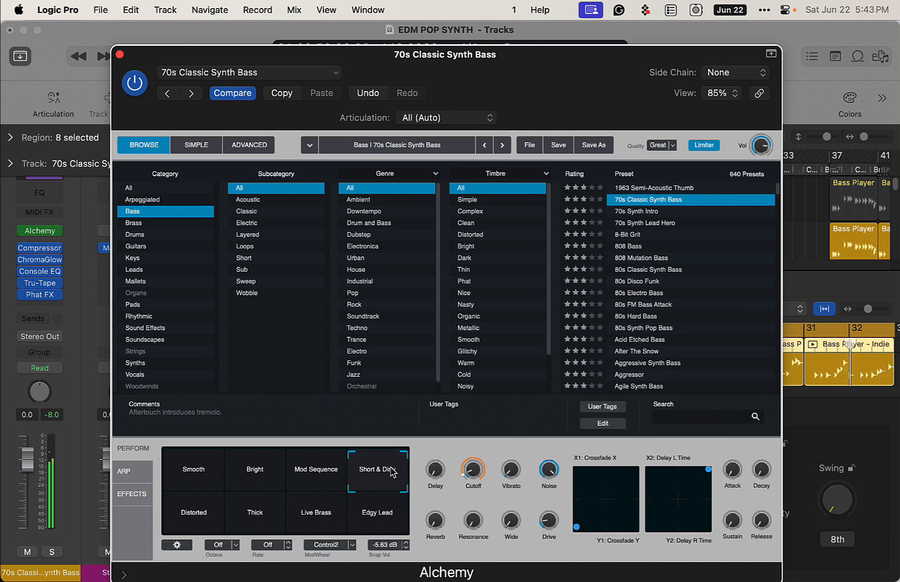
mouse_move(398, 486)
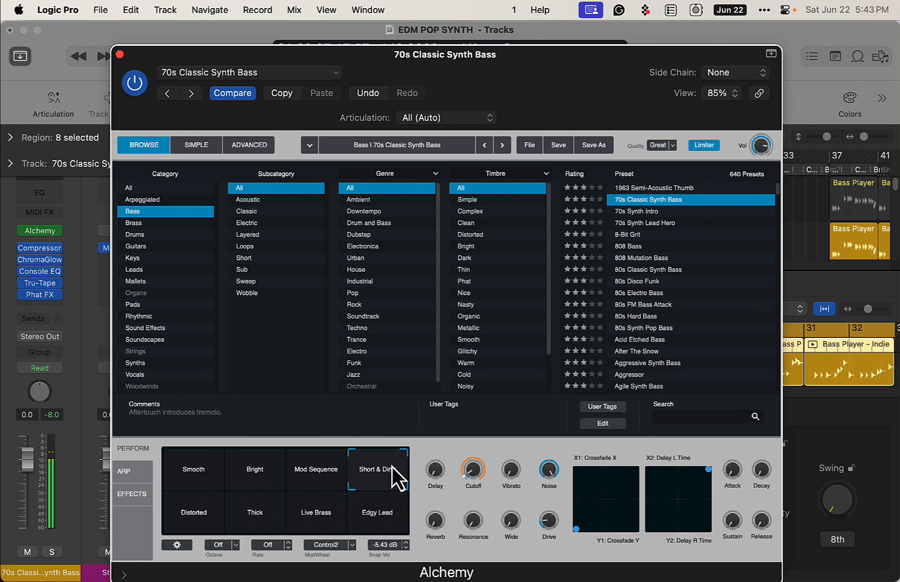
mouse_move(393, 470)
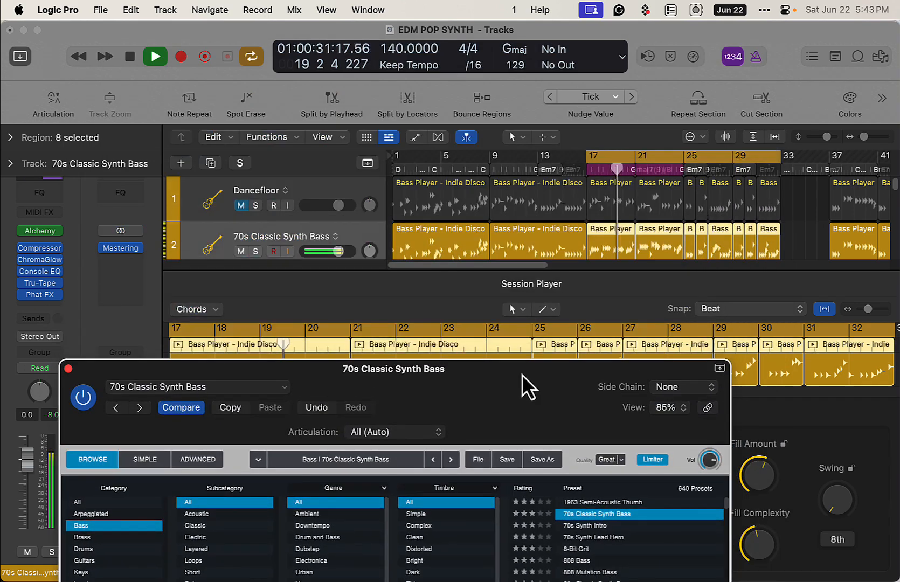
Load the 70s Synth Intro preset, audition Bright and Resonant variations, and keep Mid Res
click(154, 56)
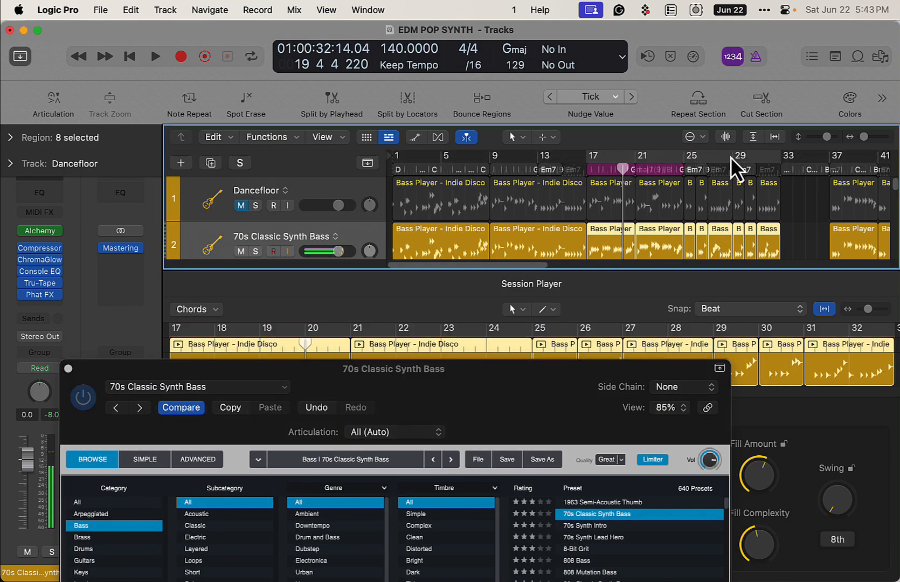
click(156, 56)
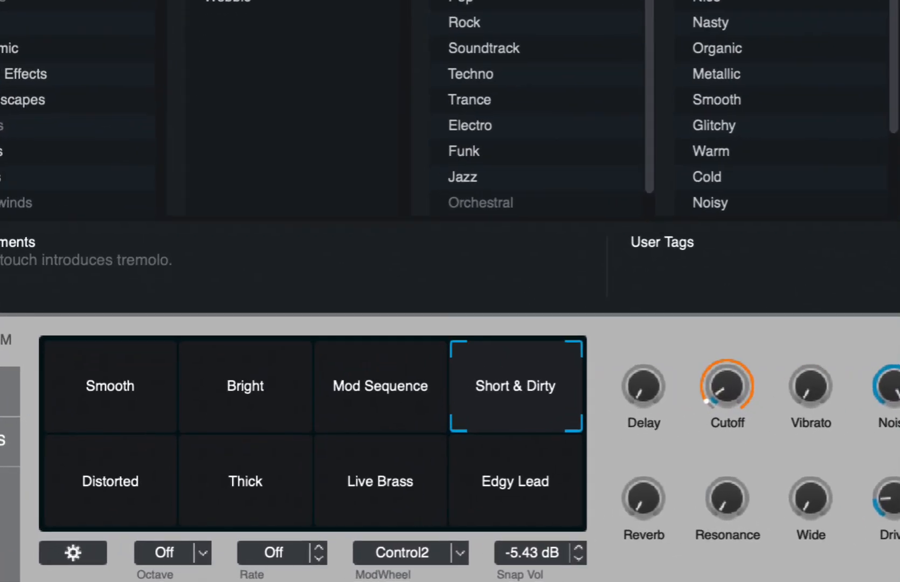
click(244, 385)
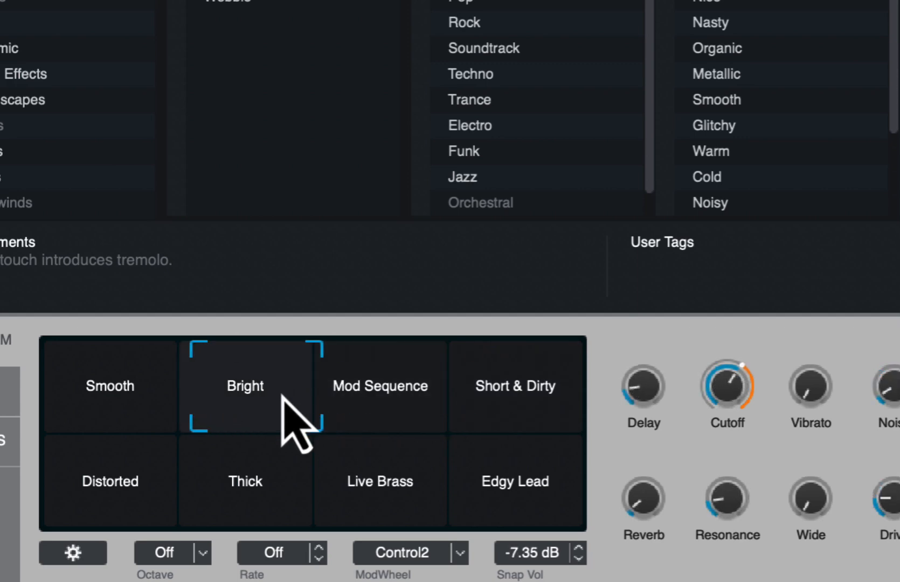
click(380, 481)
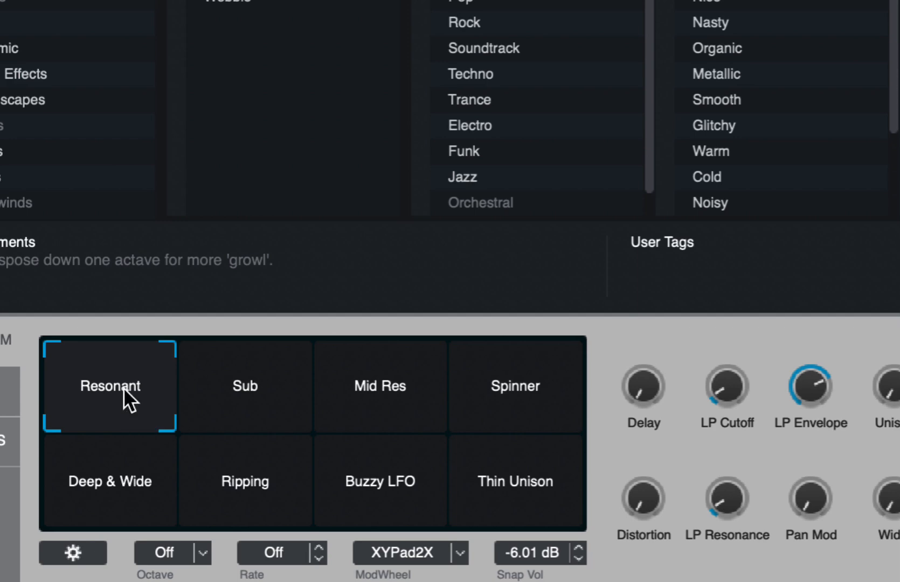
click(380, 385)
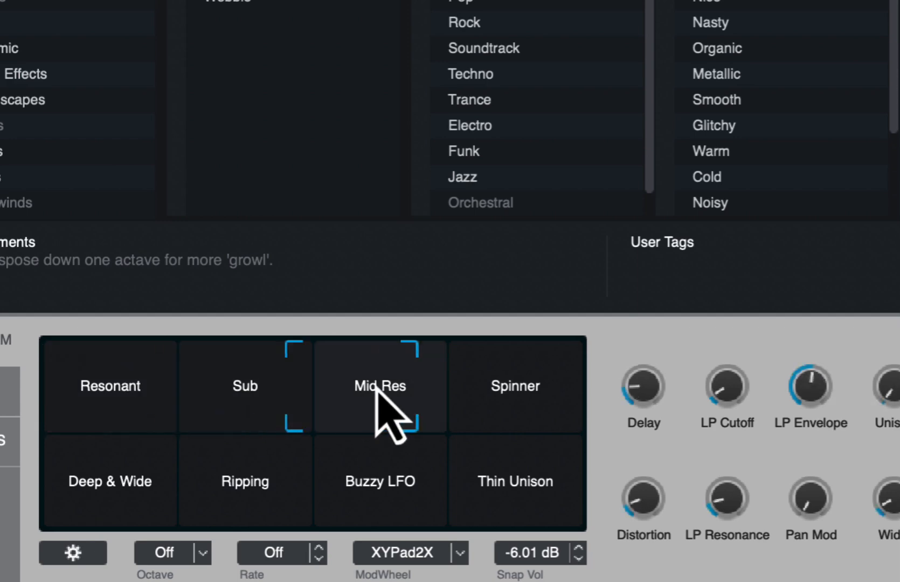
click(379, 385)
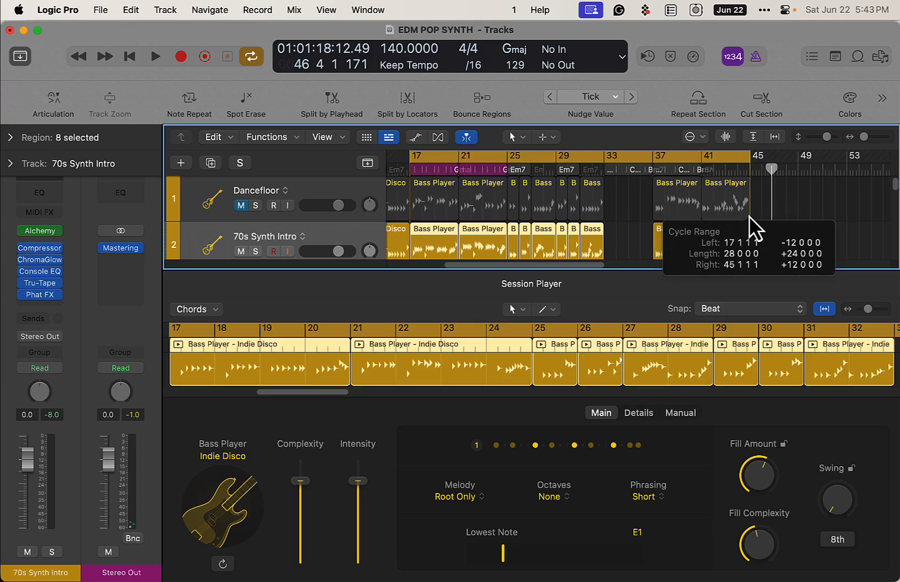
Play the project to hear the new bass, then bring Alchemy back up on the bass track
click(154, 56)
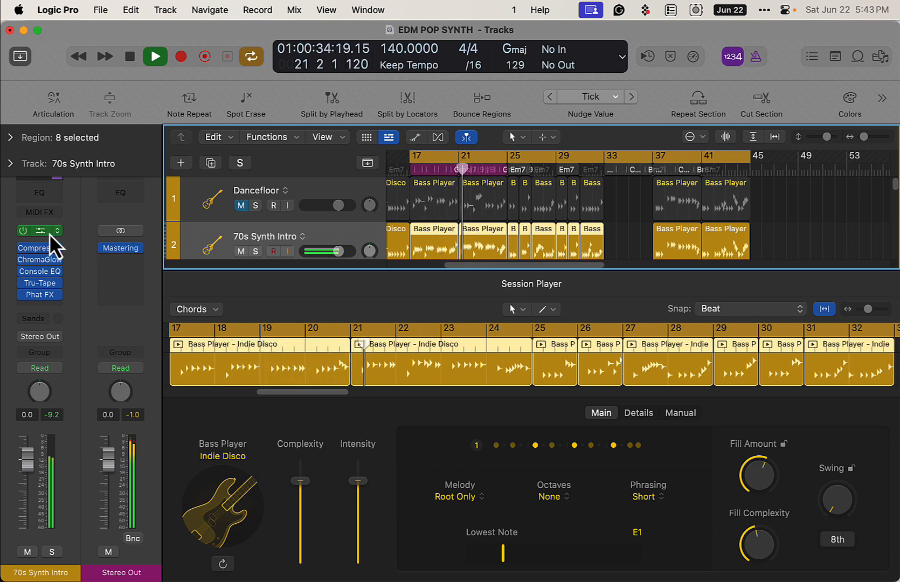
click(37, 231)
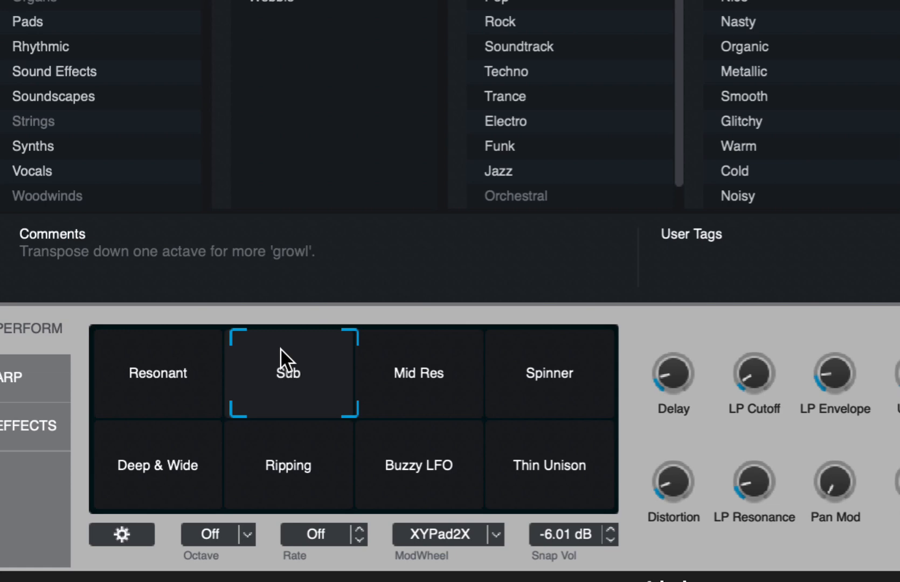
mouse_move(310, 378)
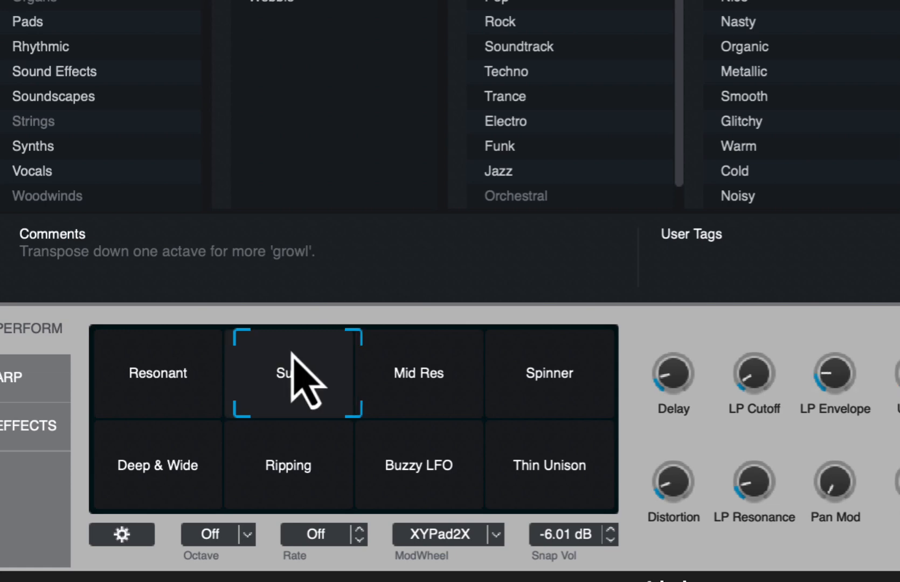
Audition the Sub variation of 70s Synth Intro before returning to Mid Res
click(419, 373)
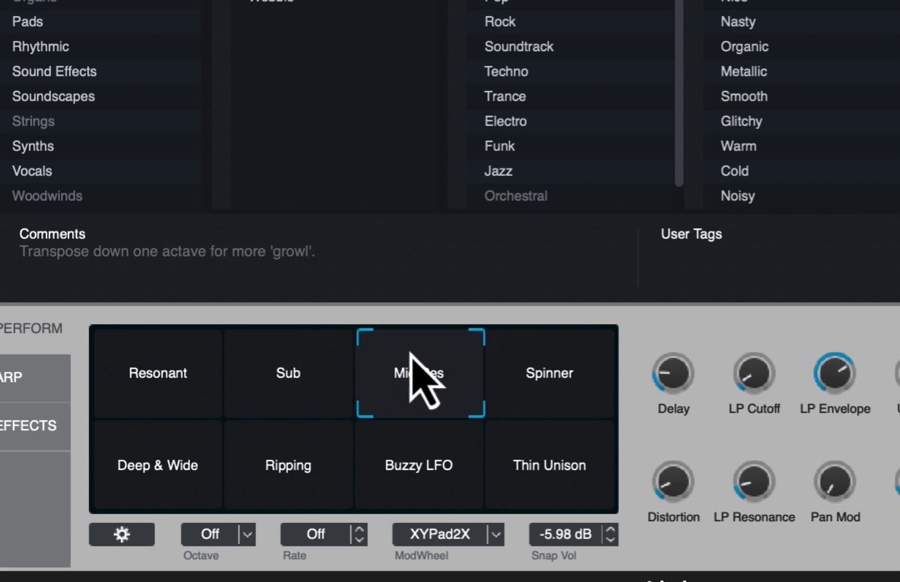
mouse_move(258, 12)
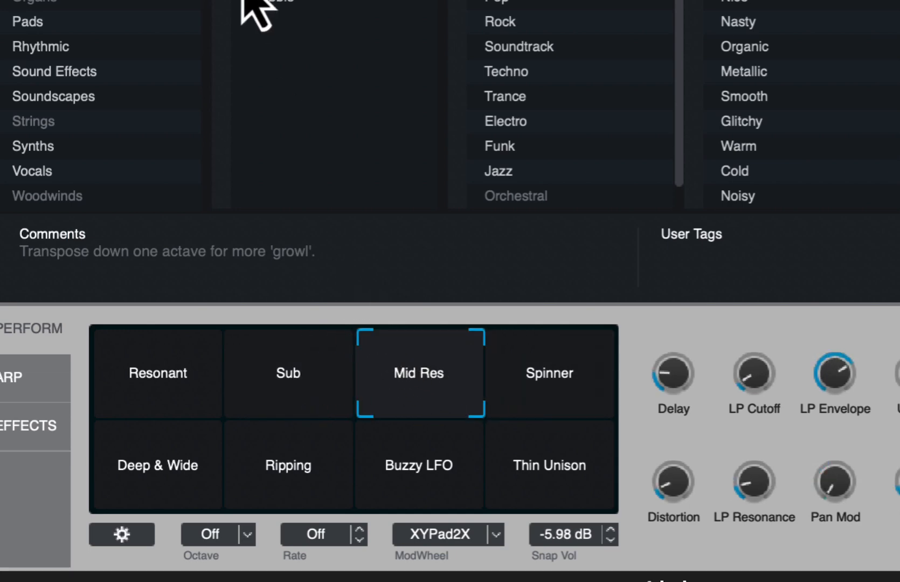
mouse_move(413, 428)
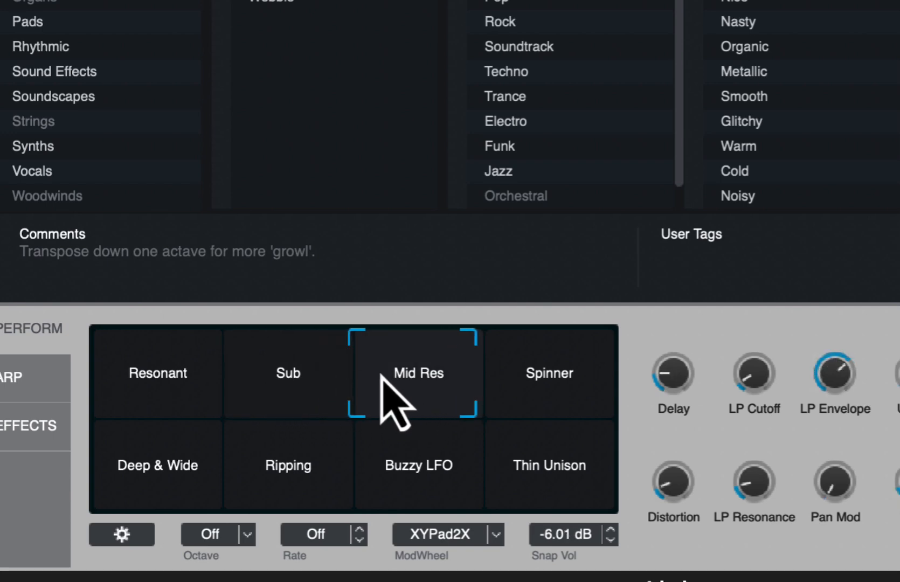
mouse_move(339, 286)
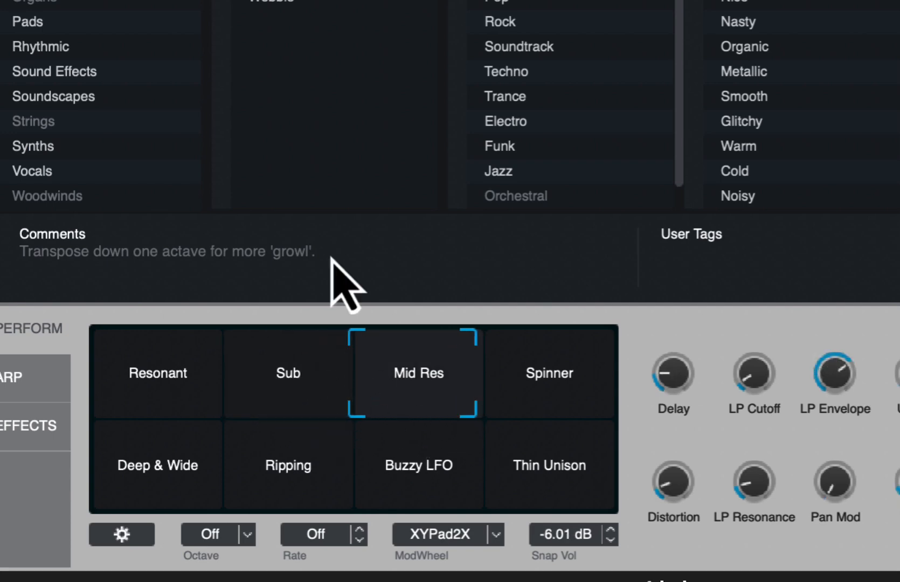
mouse_move(347, 287)
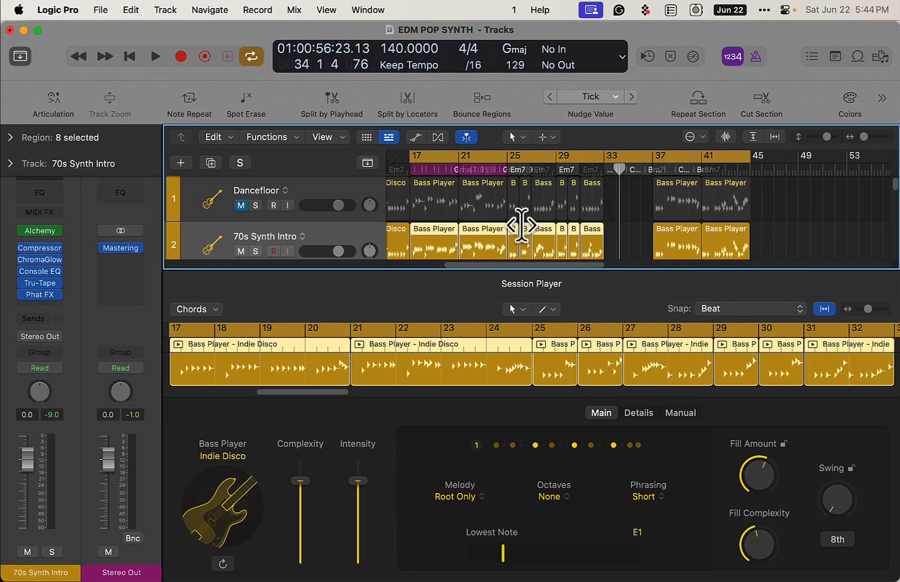
mouse_move(807, 240)
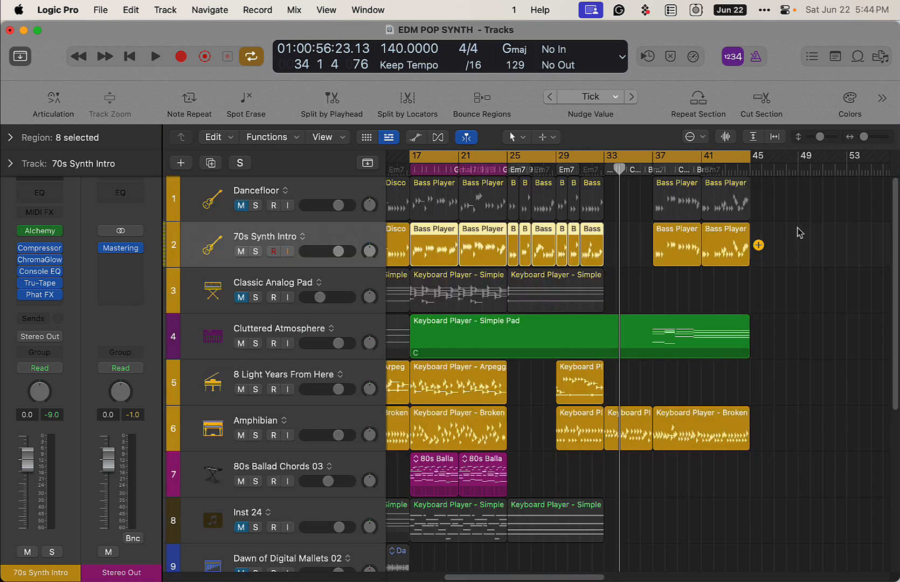
mouse_move(320, 255)
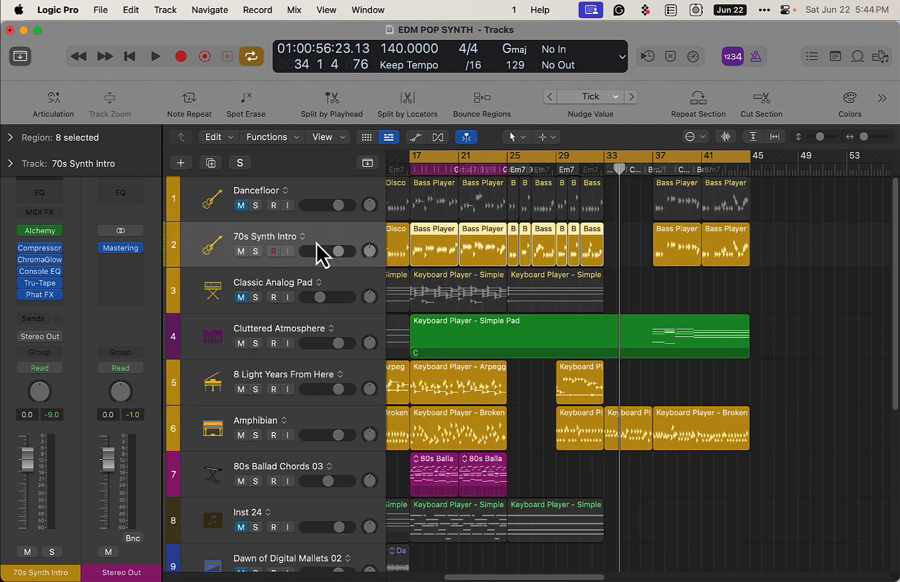
Scroll the track list down toward the 8 Light Years From Here track
scroll(down, 3)
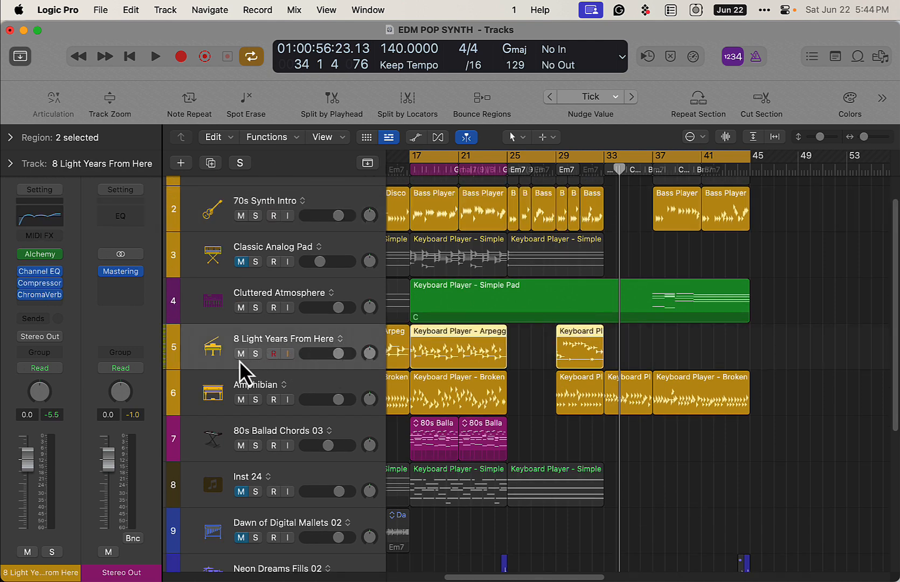
mouse_move(262, 368)
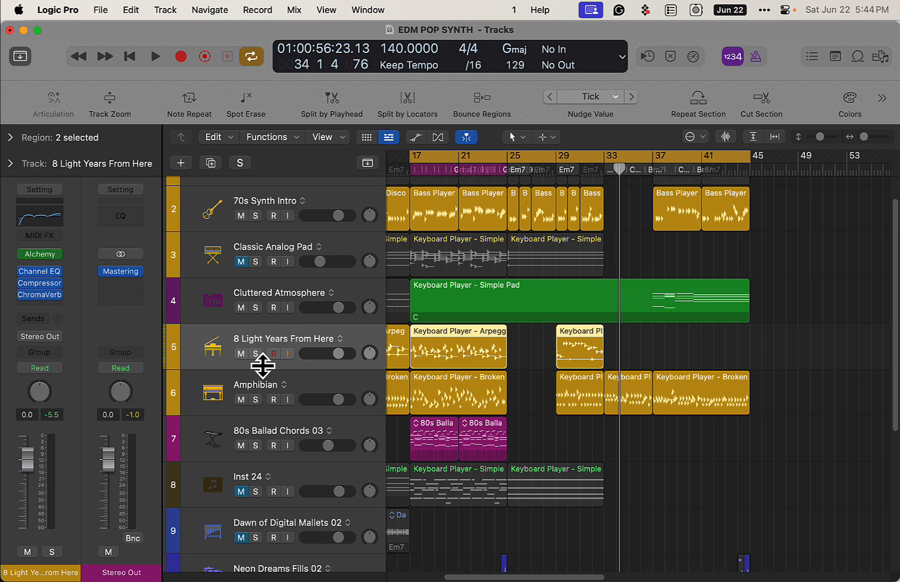